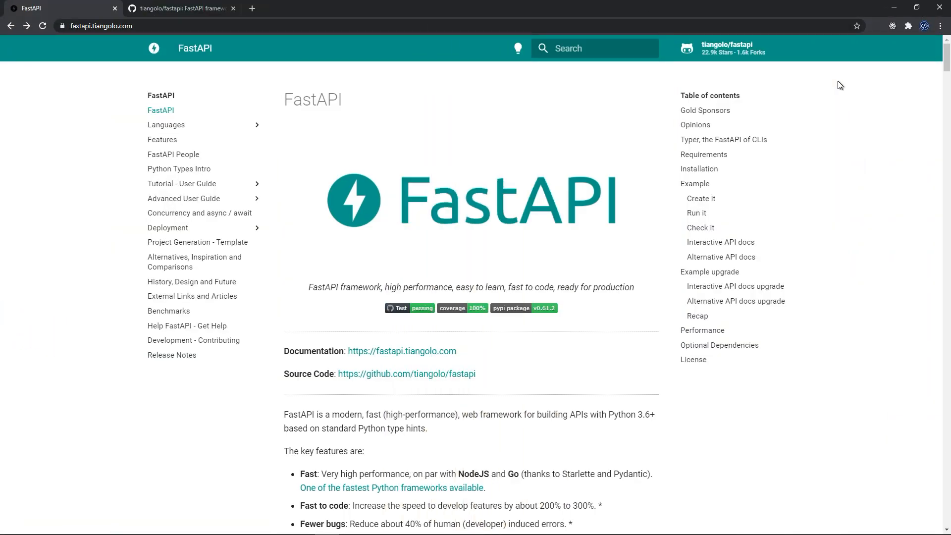
- Scroll down through the current page
scroll("down", 3)
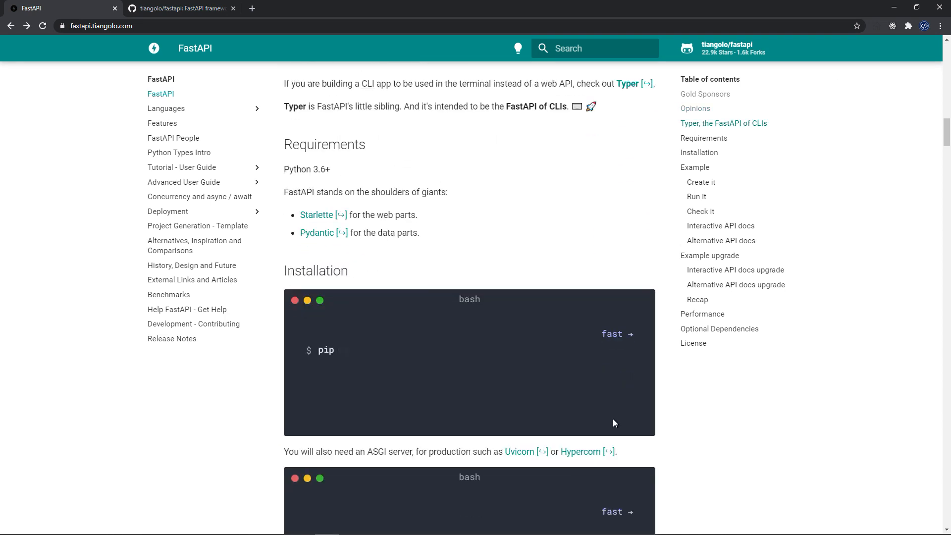
scroll("down", 3)
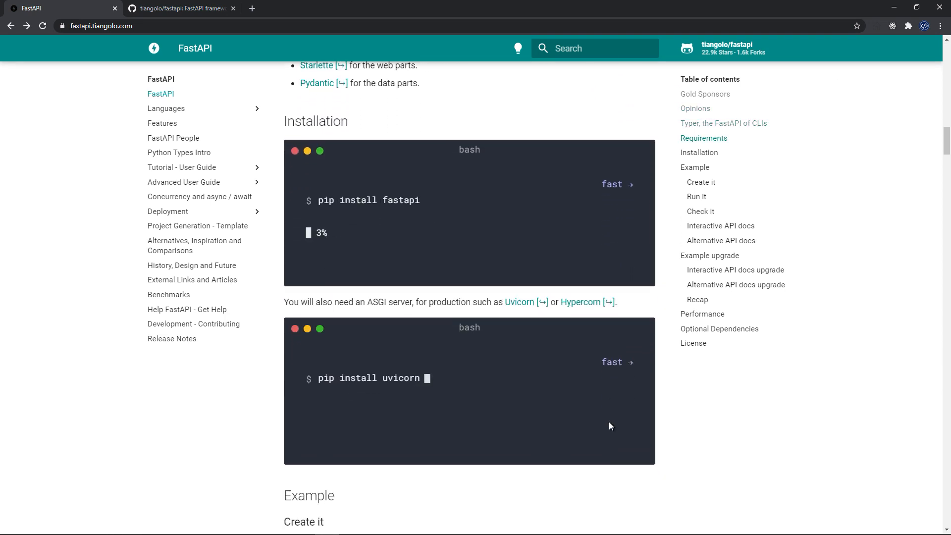
scroll("down", 3)
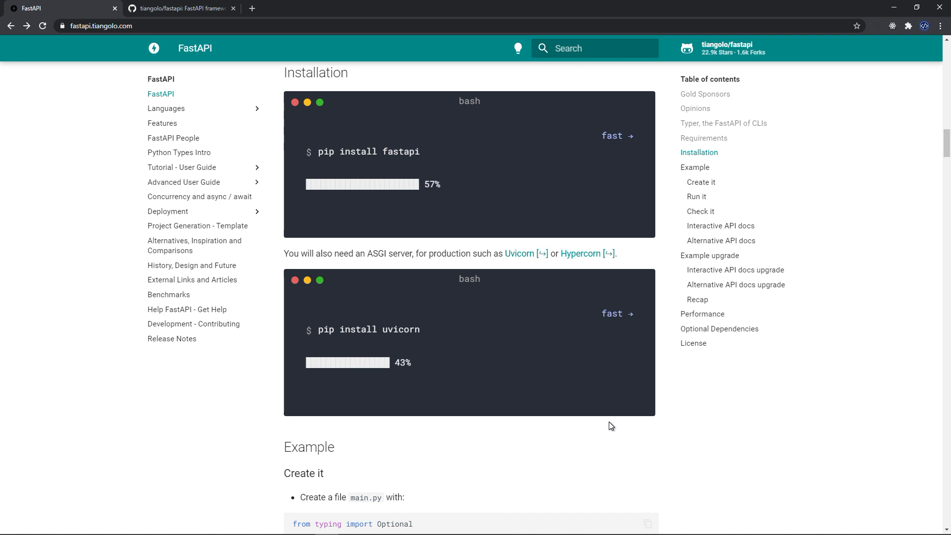
scroll("down", 3)
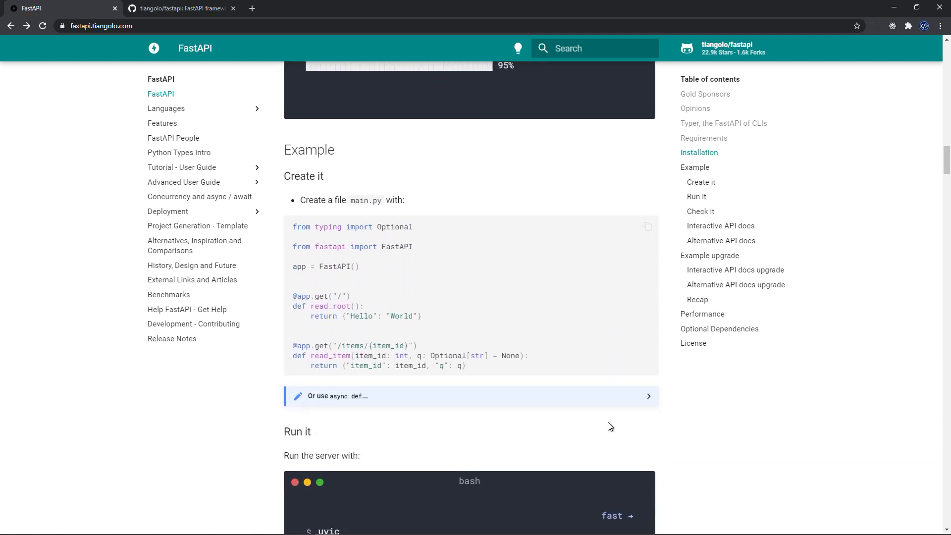
scroll("down", 3)
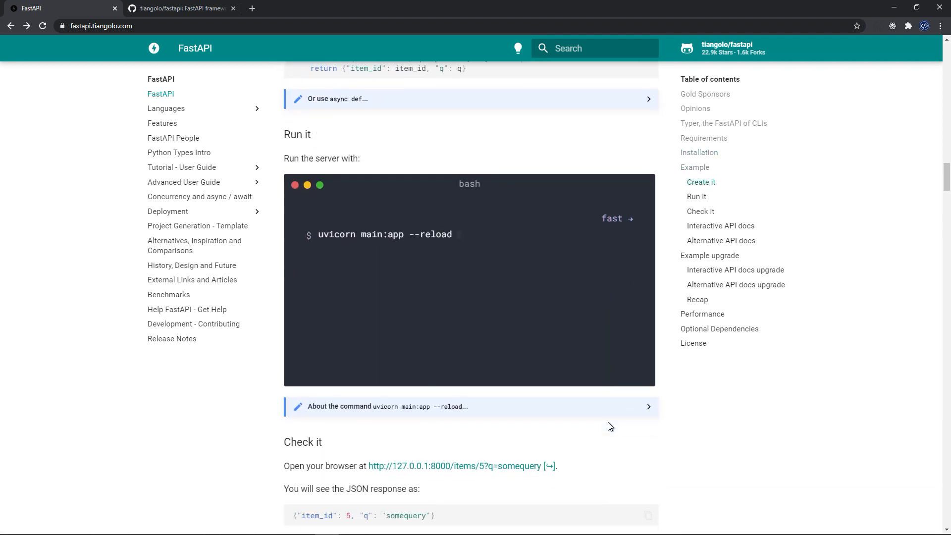
scroll("down", 3)
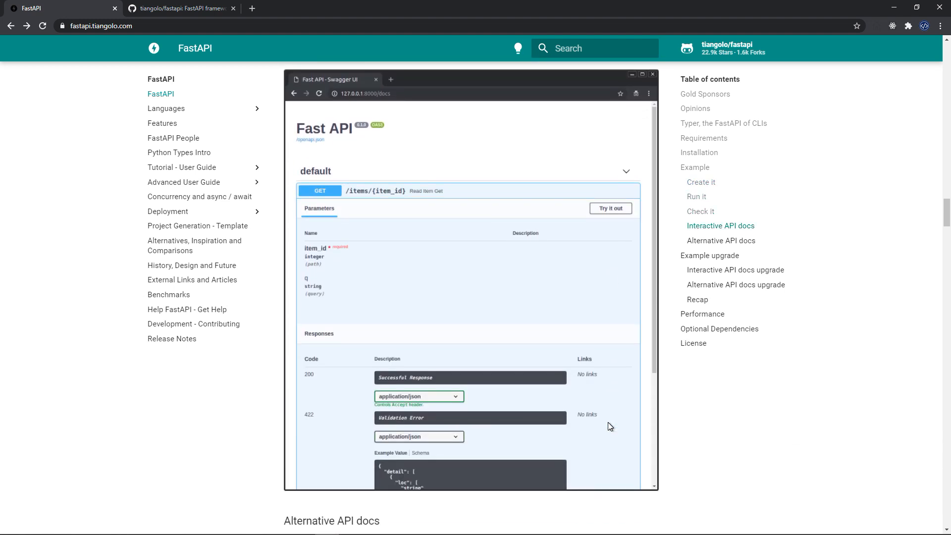
- Switch to the fastapi GitHub tab and scroll through its README, languages and contributors
left_click(179, 8)
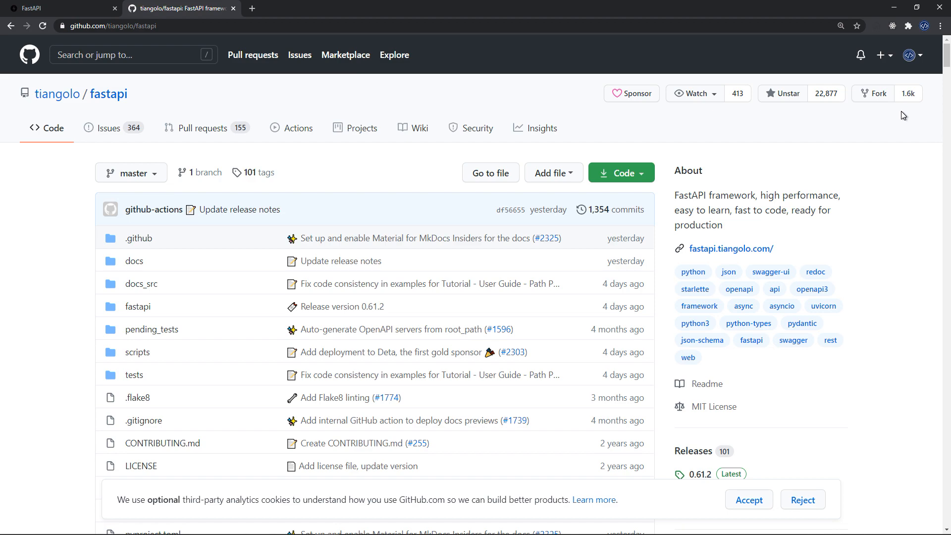
scroll("down", 3)
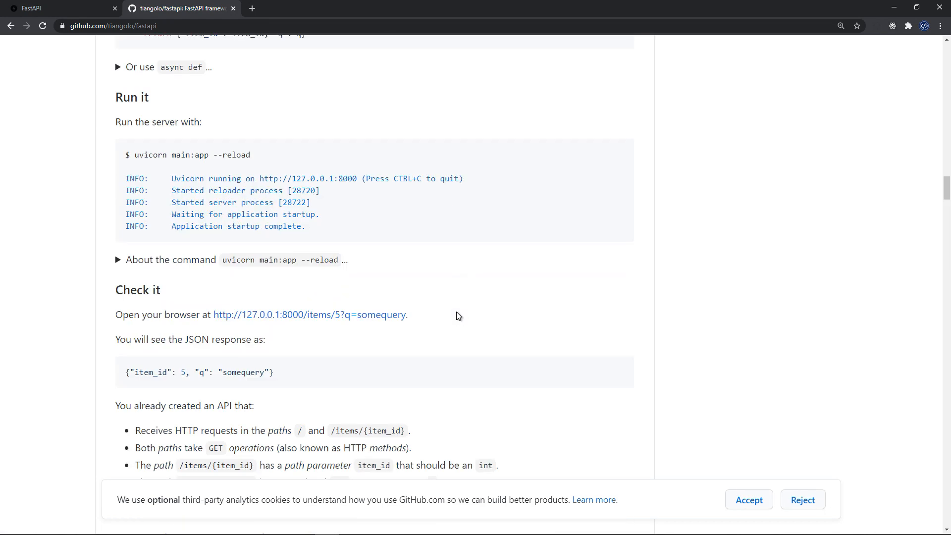
scroll("down", 3)
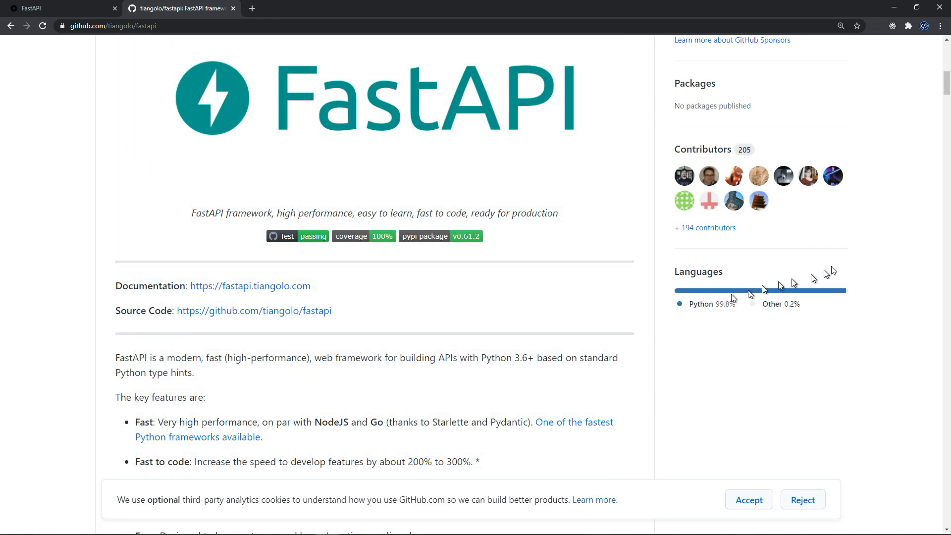
mouse_move(842, 205)
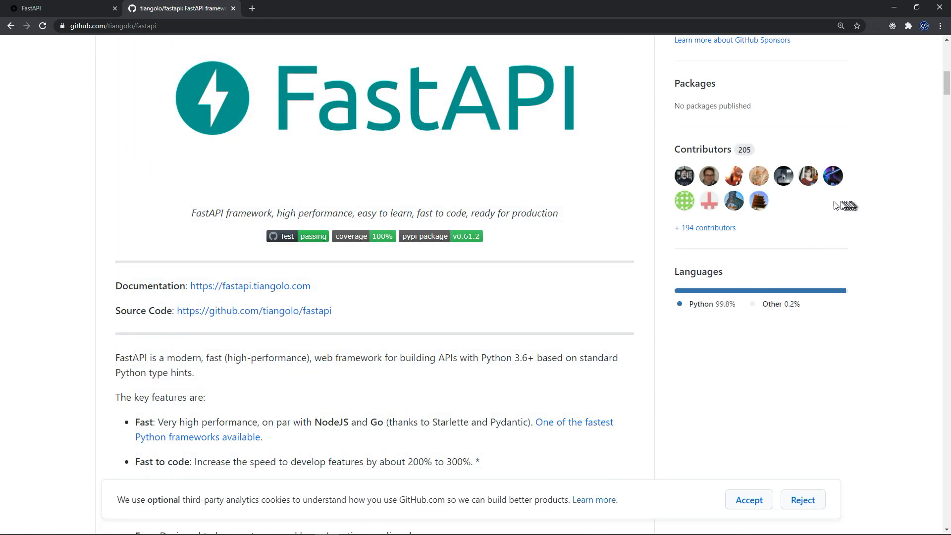
mouse_move(820, 216)
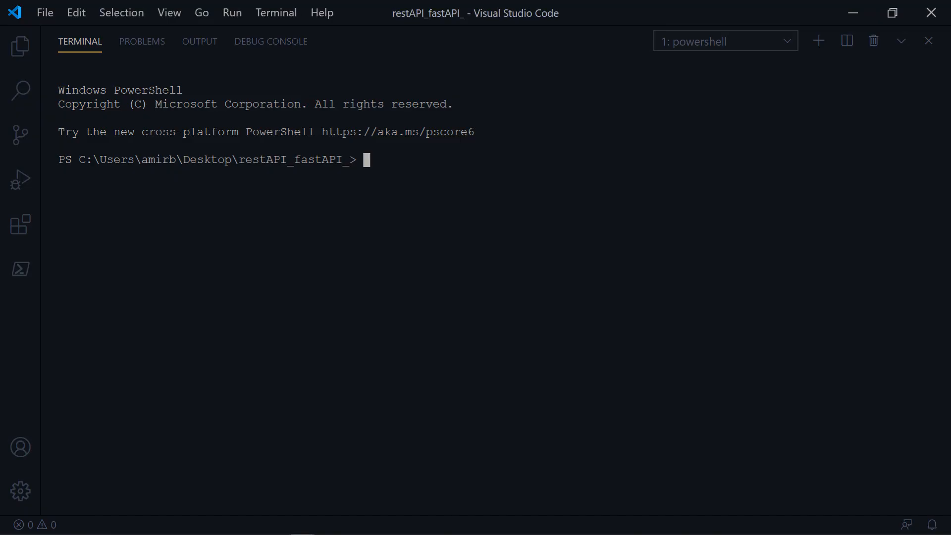
- Install FastAPI 0.61.2 with pip install fastapi, then begin another pip command
type("pip inst")
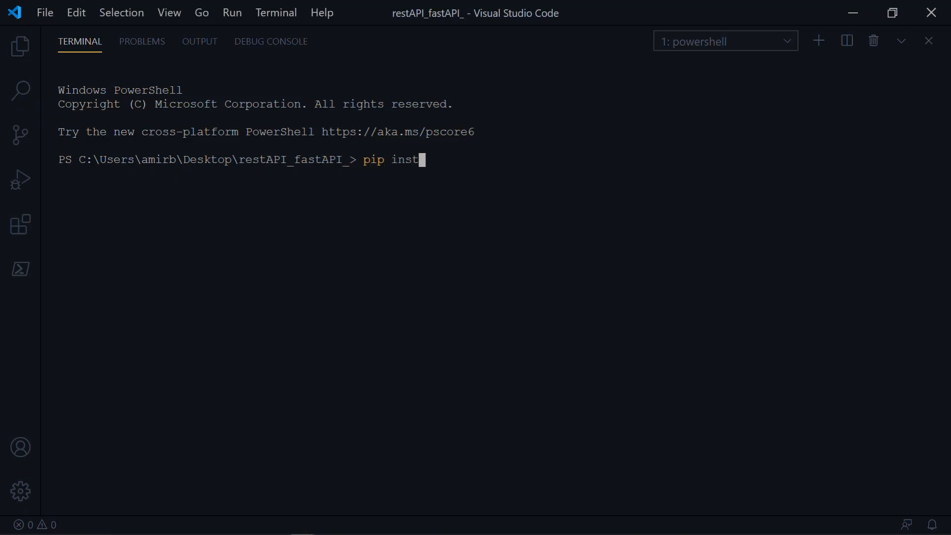
type("all fasta")
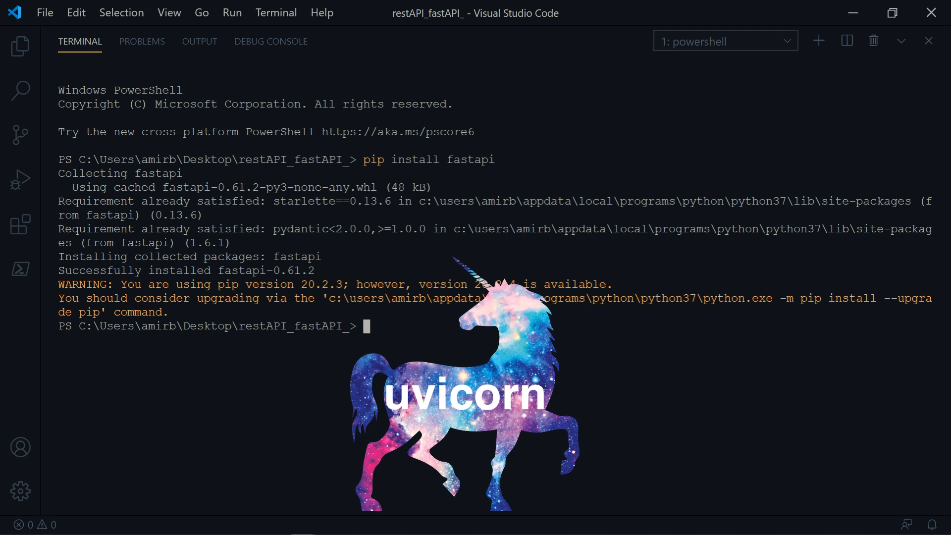
type("pip")
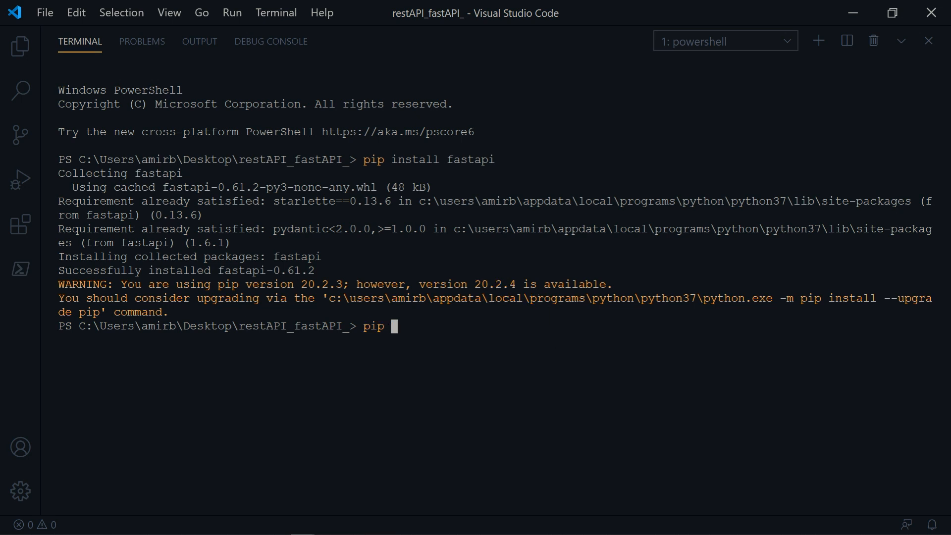
- Install uvicorn 0.12.2 with pip install uvicorn
type("install uvicorn")
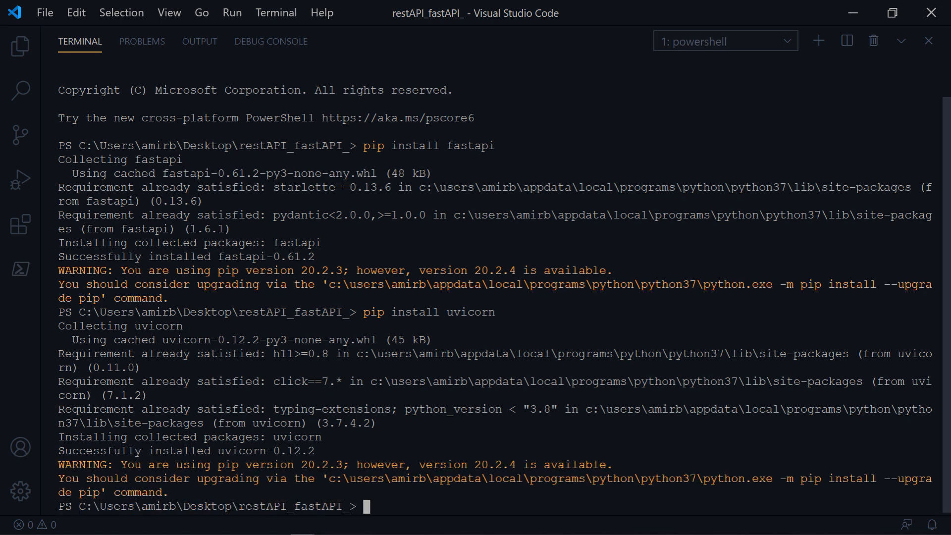
mouse_move(21, 56)
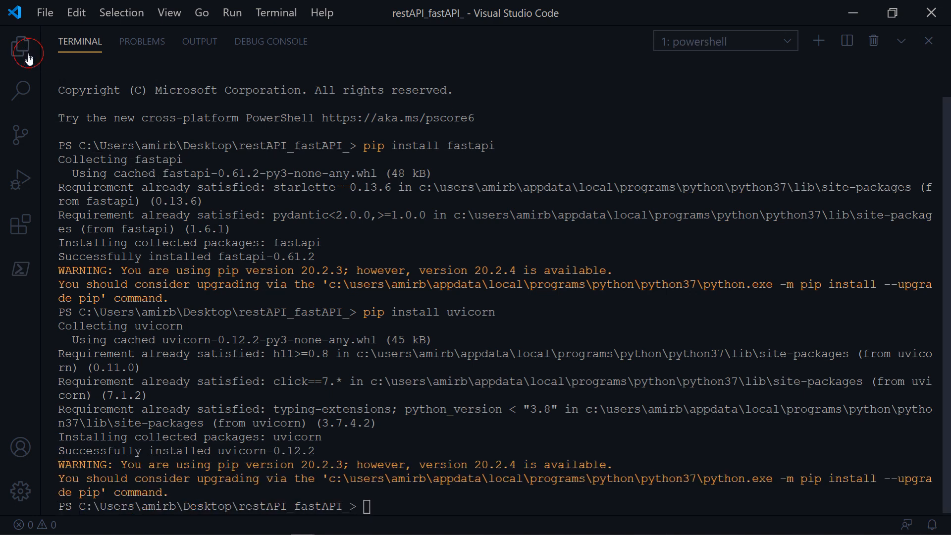
- Show the Explorer and write 'from fastapi import FastAPI' and 'app = FastAPI()' in main.py
left_click(21, 47)
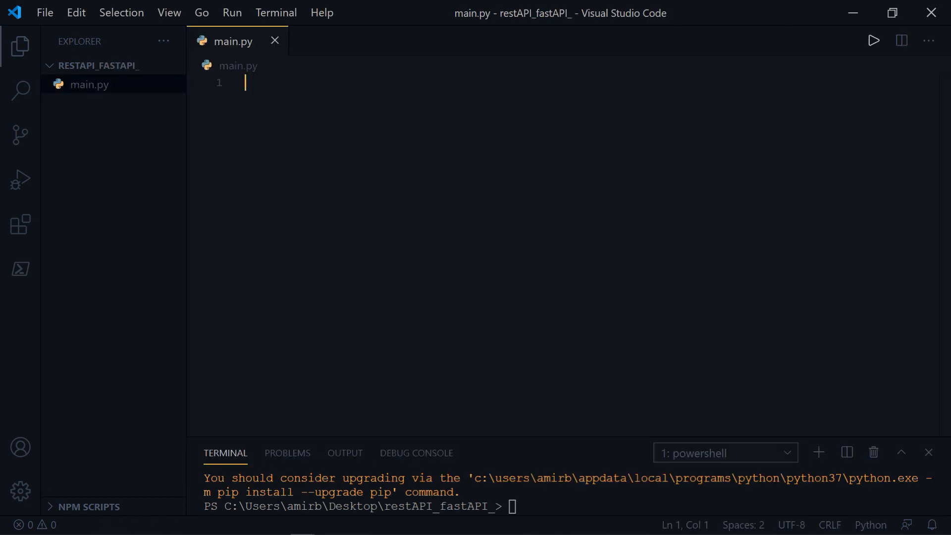
type("from")
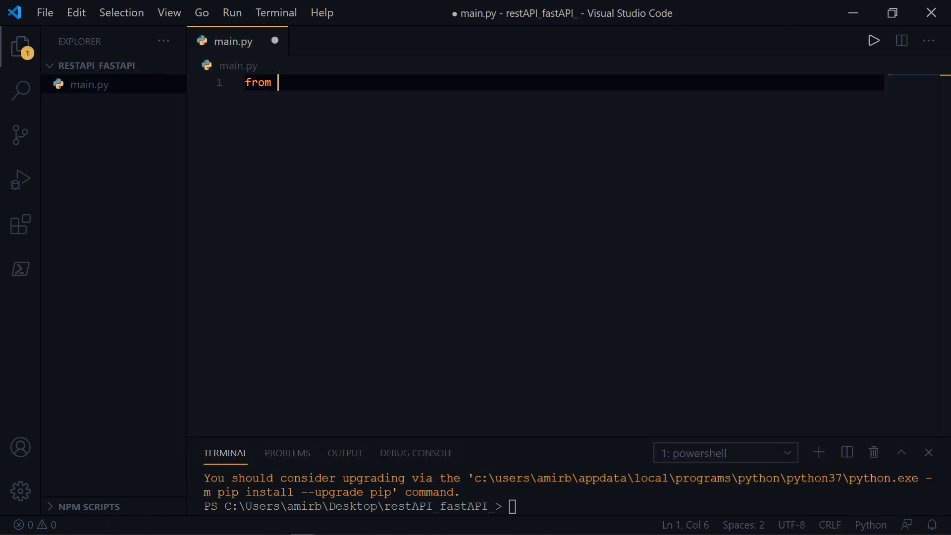
type("fastapi i")
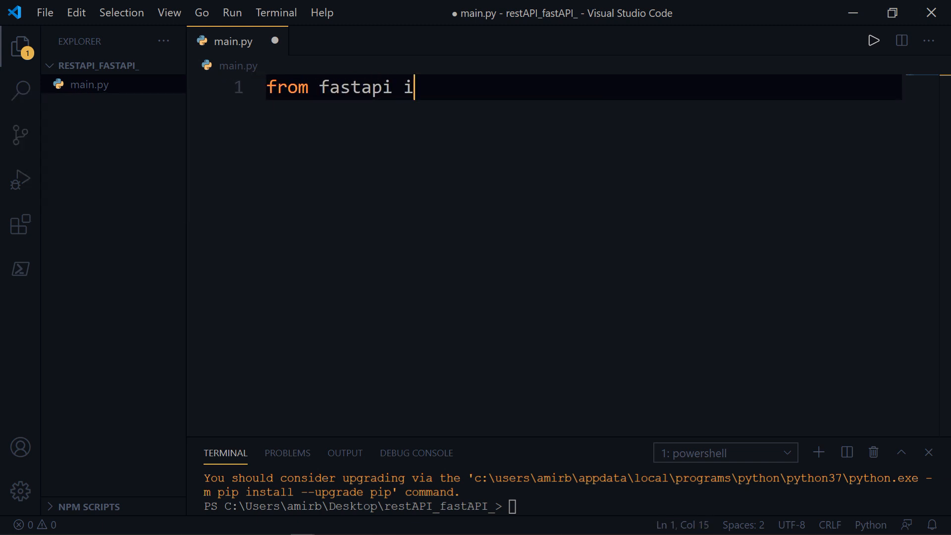
type("mport Fast")
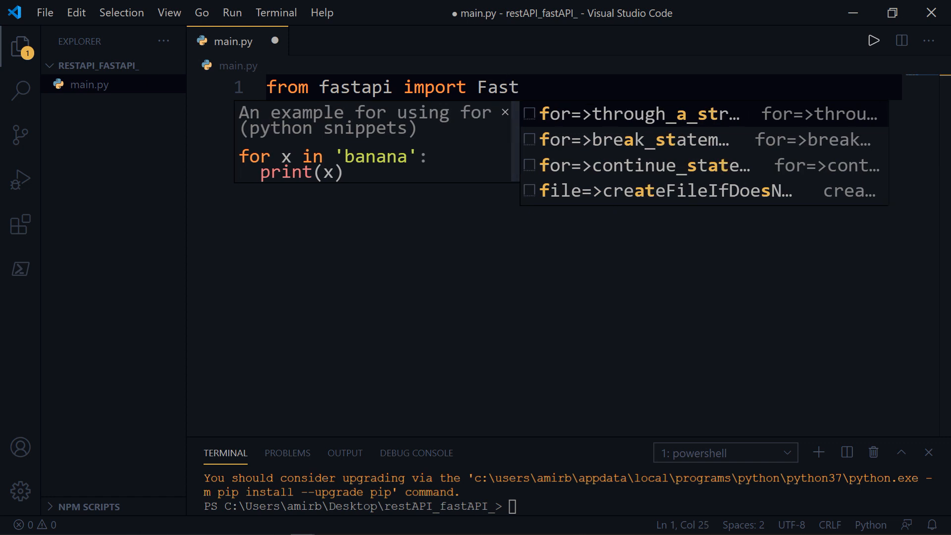
type("API")
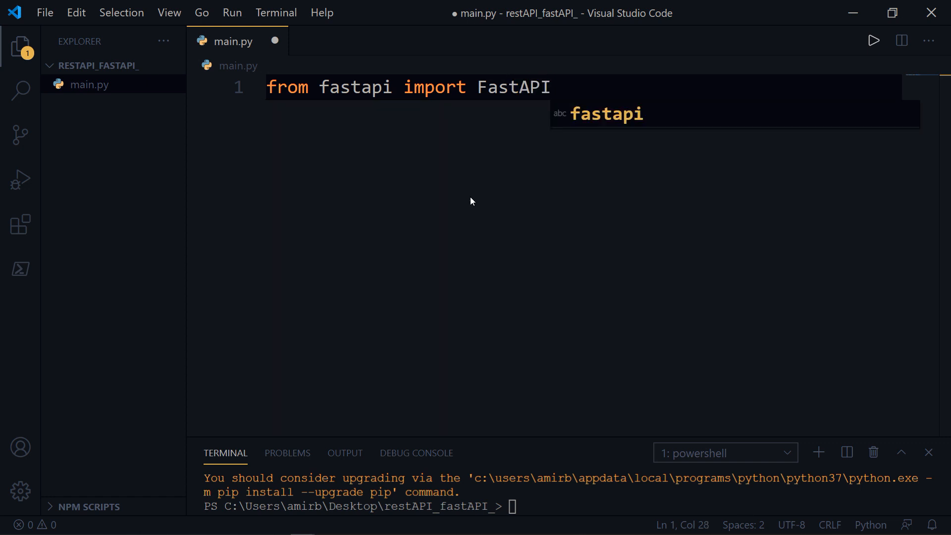
key("Enter")
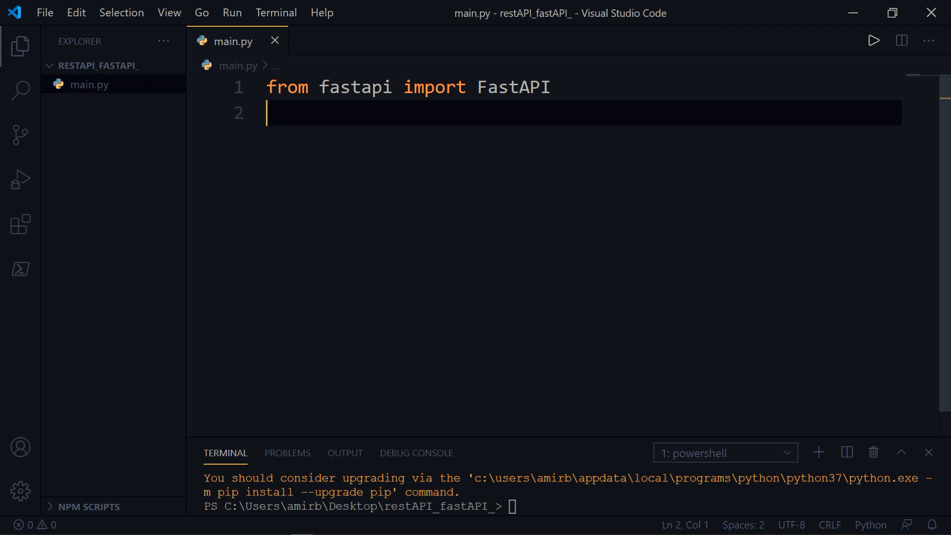
type("app =")
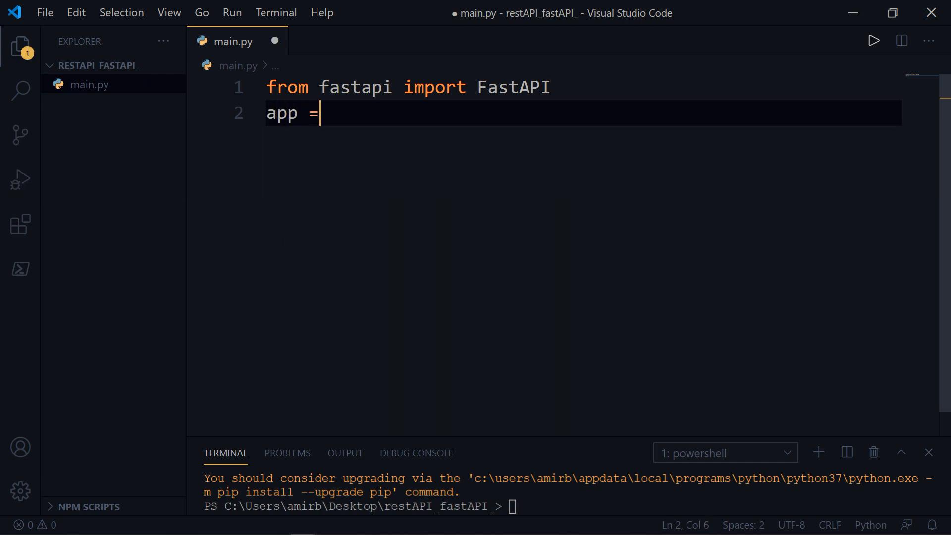
type("FastA")
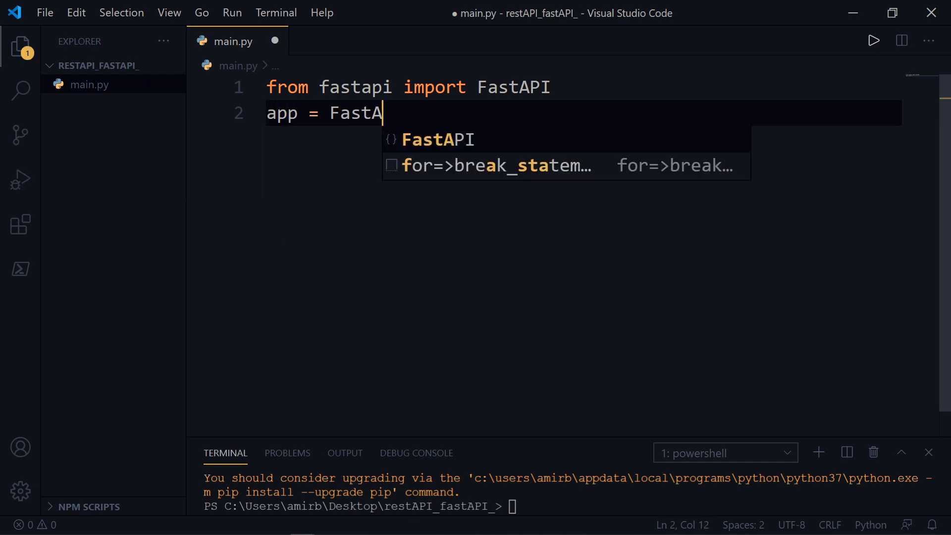
type("PI()")
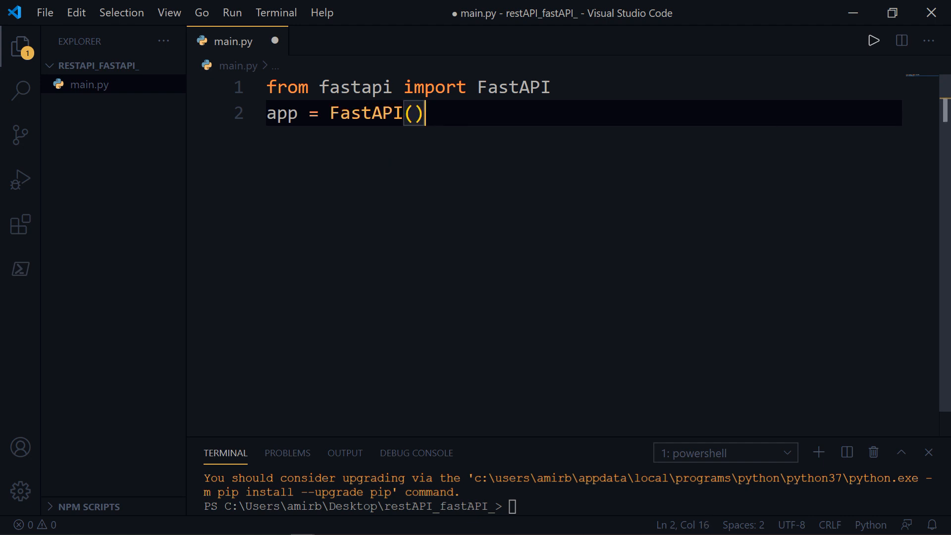
key("Enter")
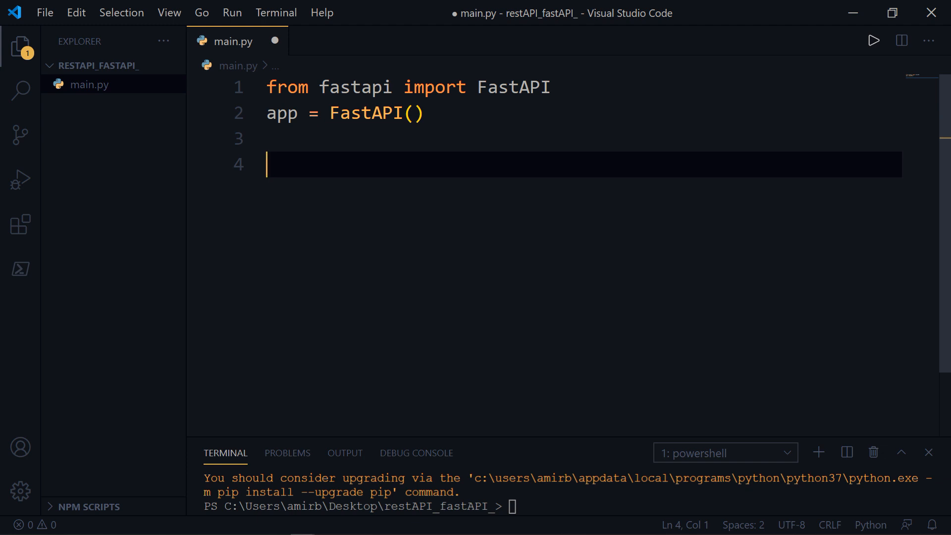
type("app")
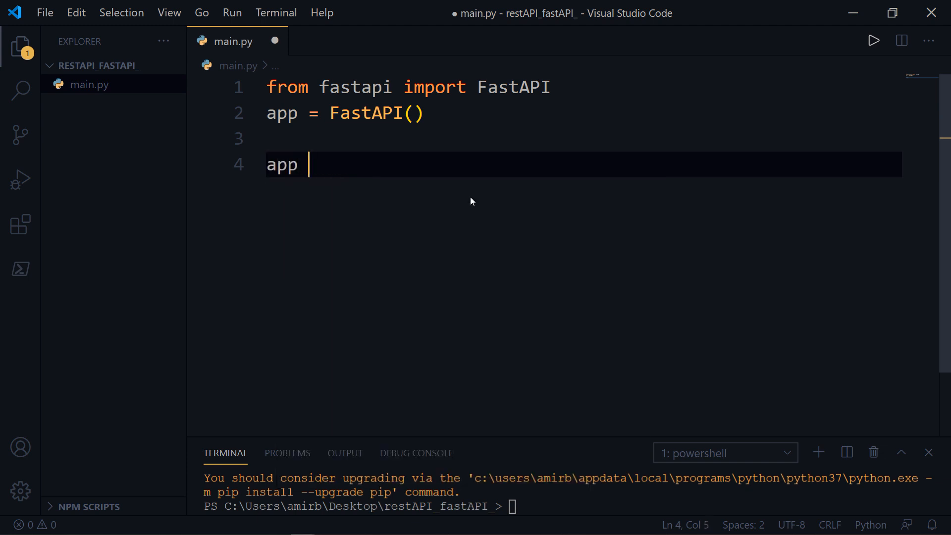
type("= Flask()")
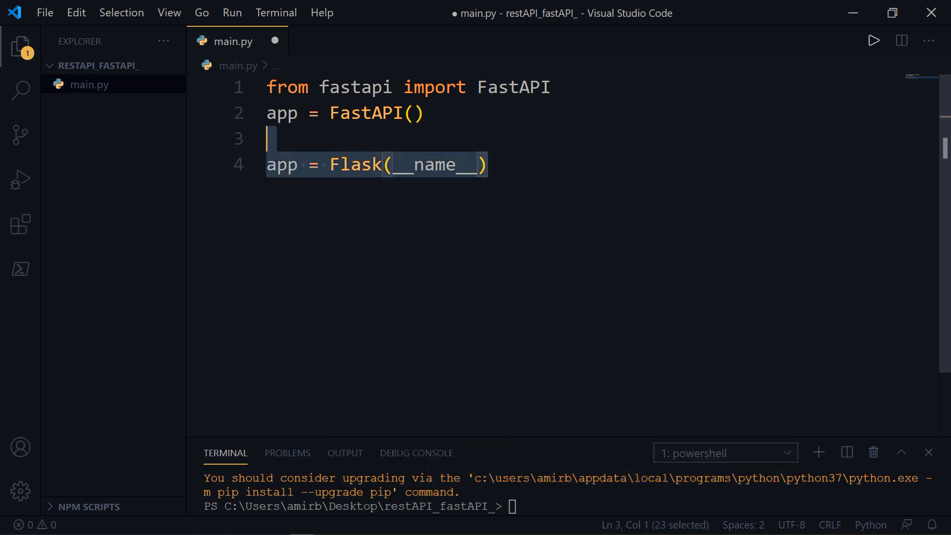
key("Delete")
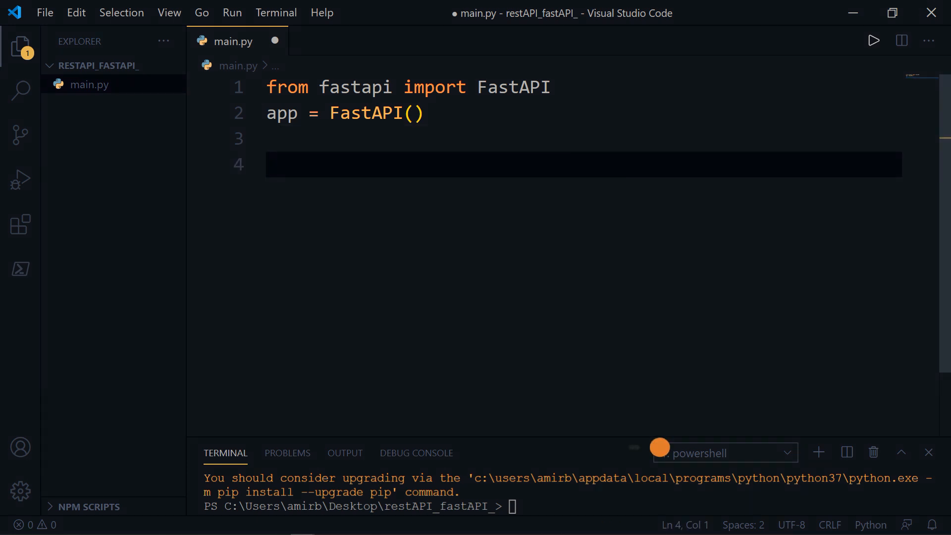
type("@")
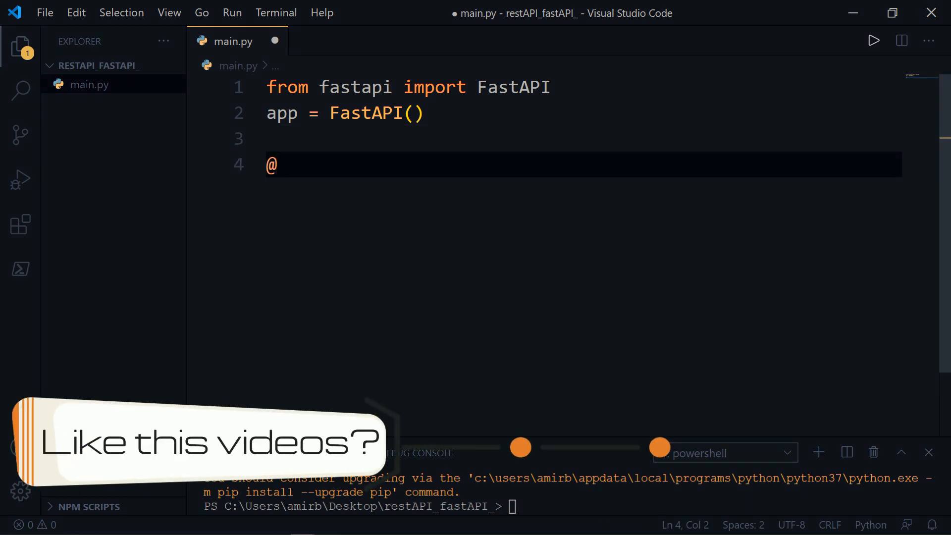
type("app.")
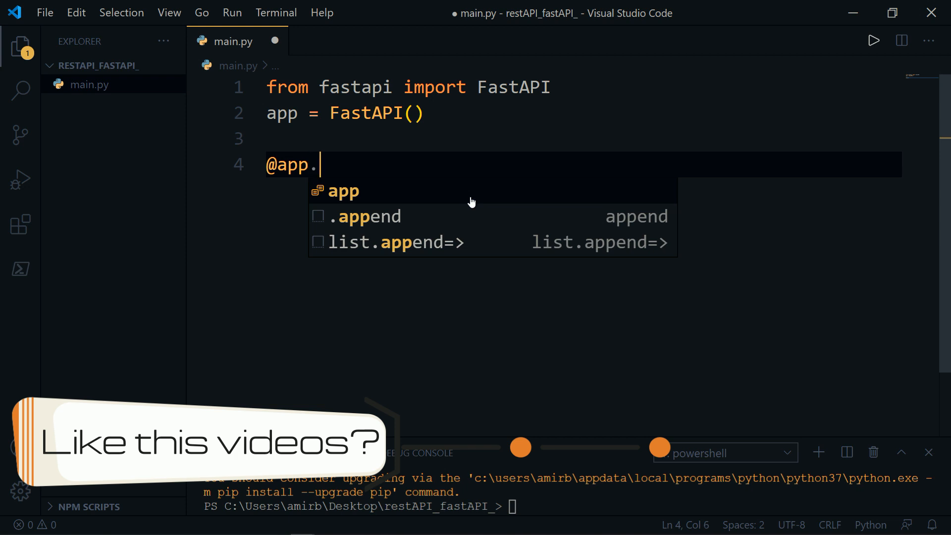
type("get()")
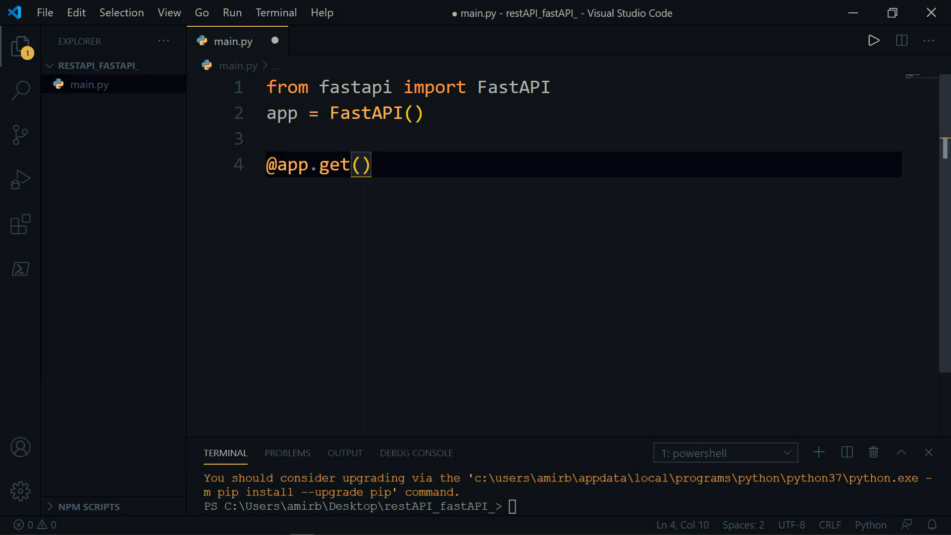
type("\"\"")
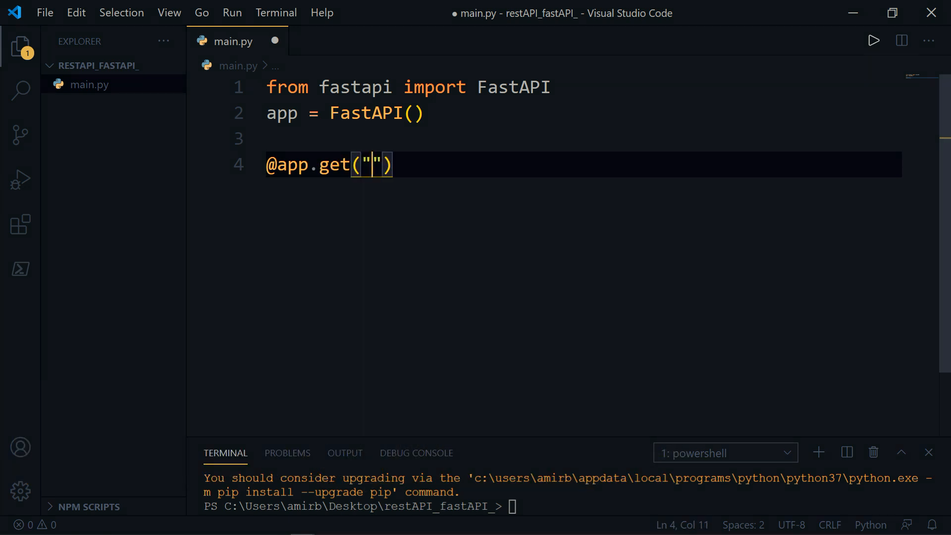
type("/")
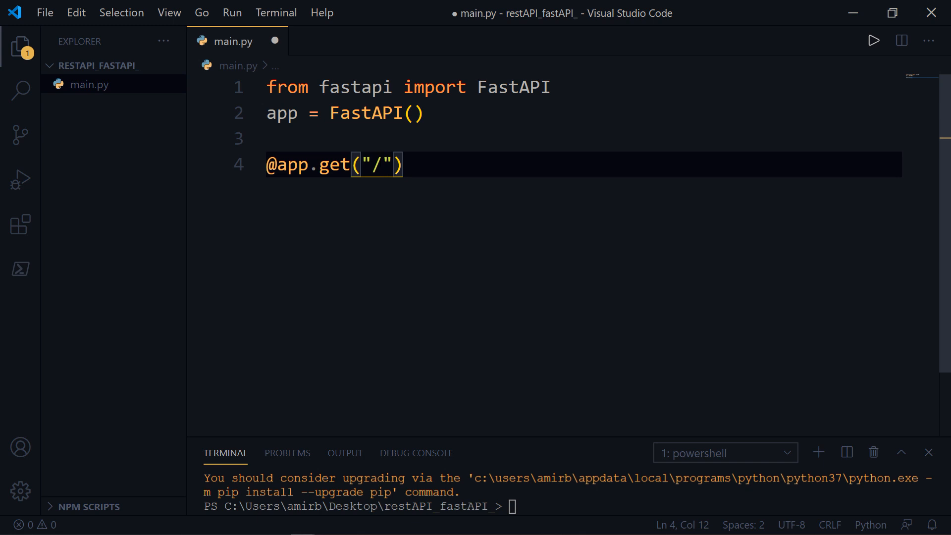
key("enter")
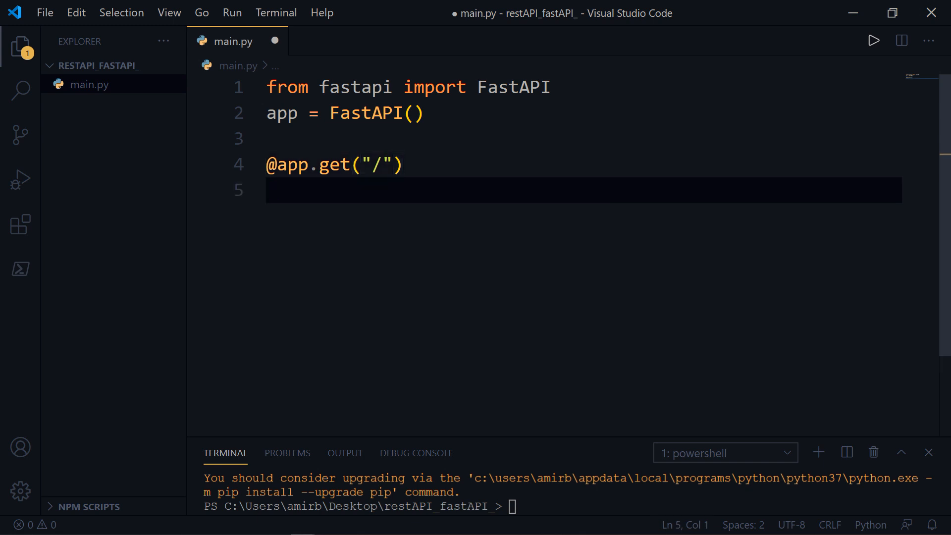
- Add the def example(): function header below the decorator
type("def")
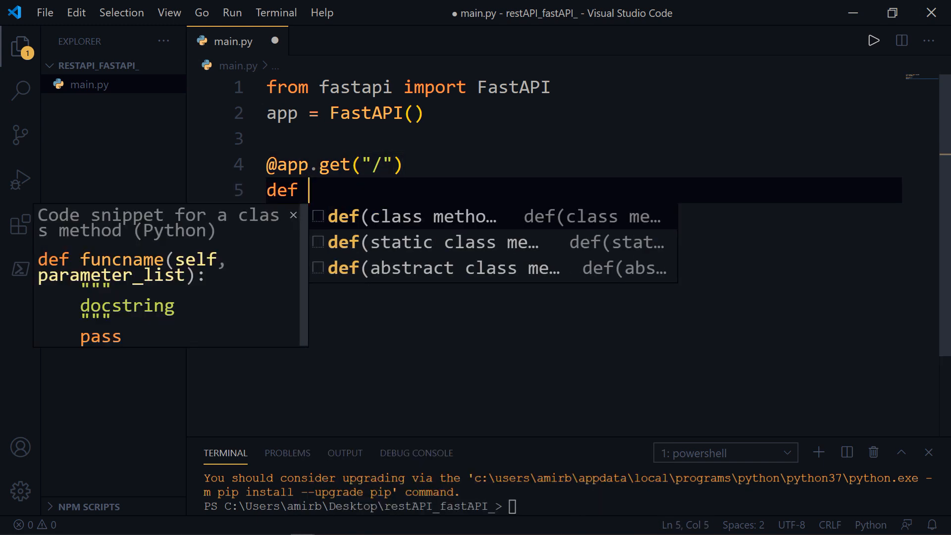
type("example")
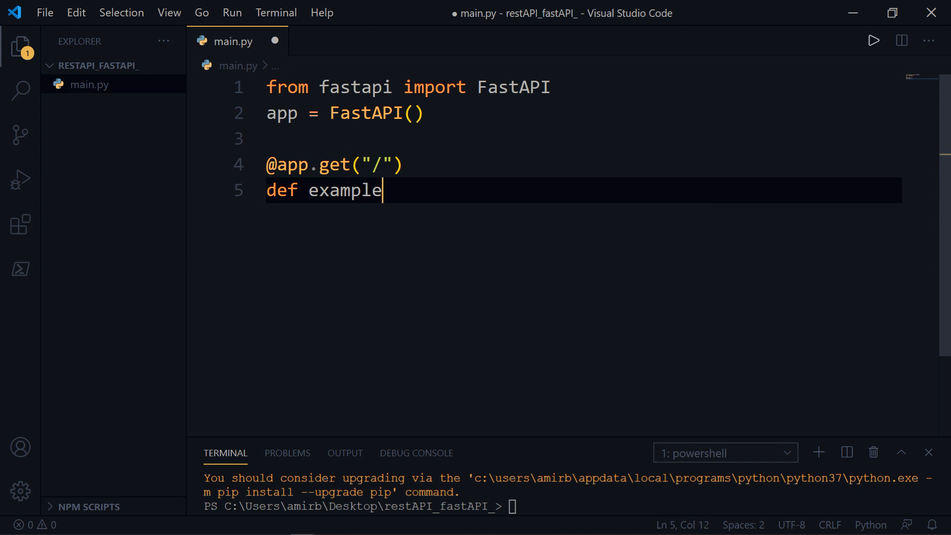
type("()")
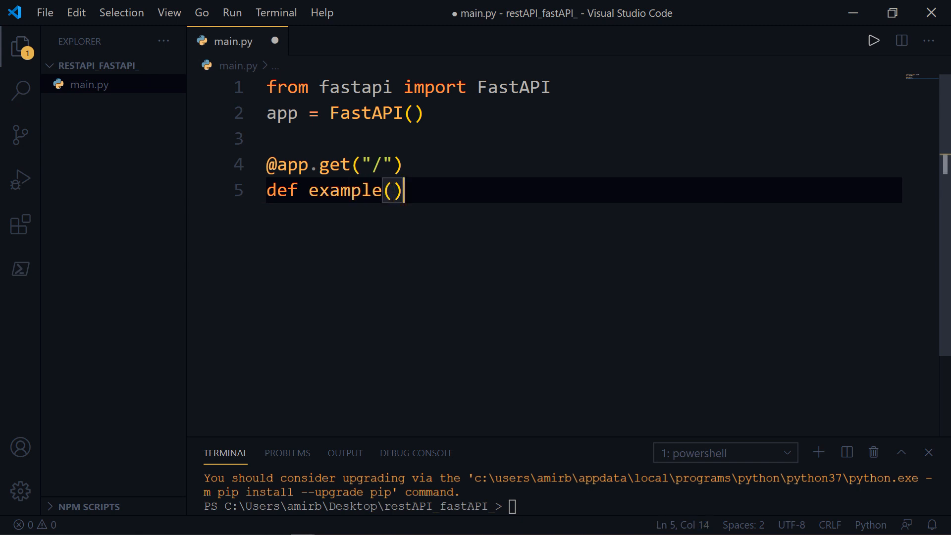
type(":")
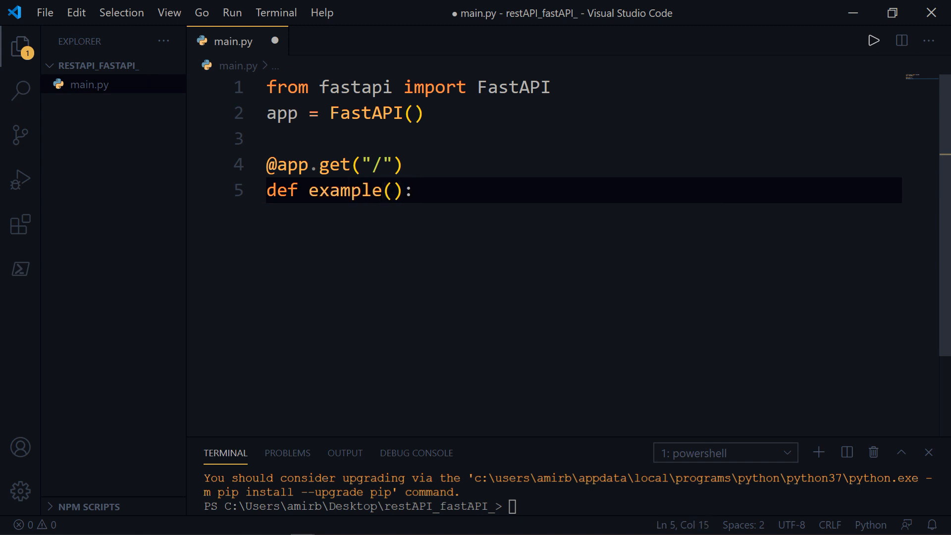
key("Enter")
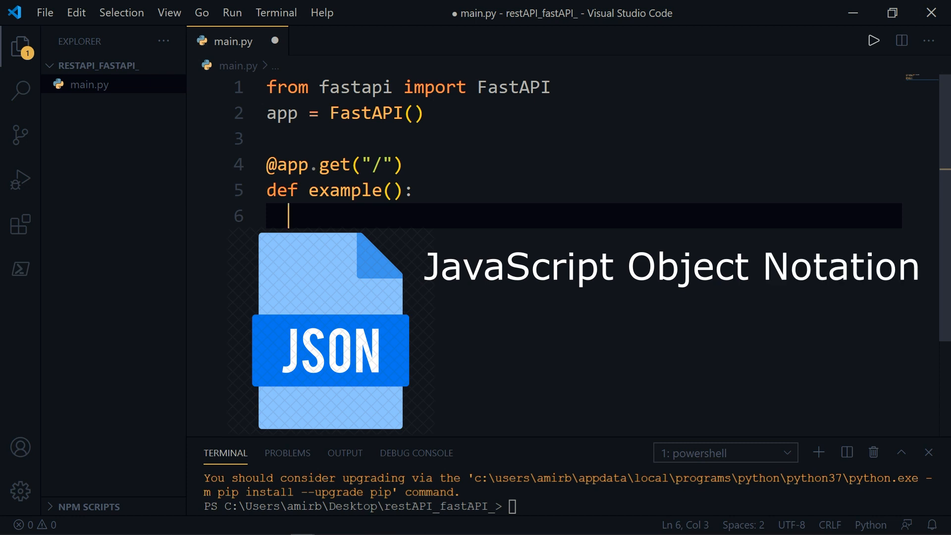
- Make example() return {"FastAPI": "The fastest modern web framework!"}
type("r")
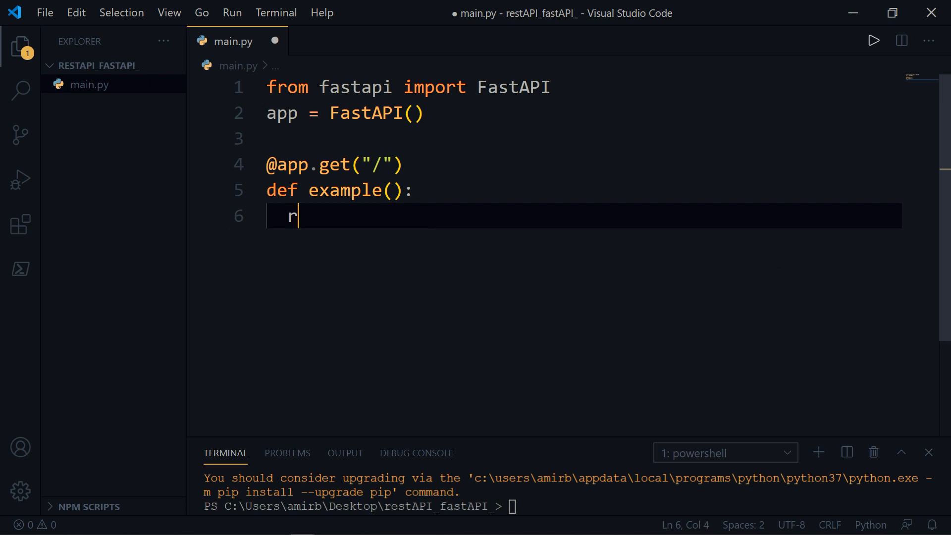
type("eturn")
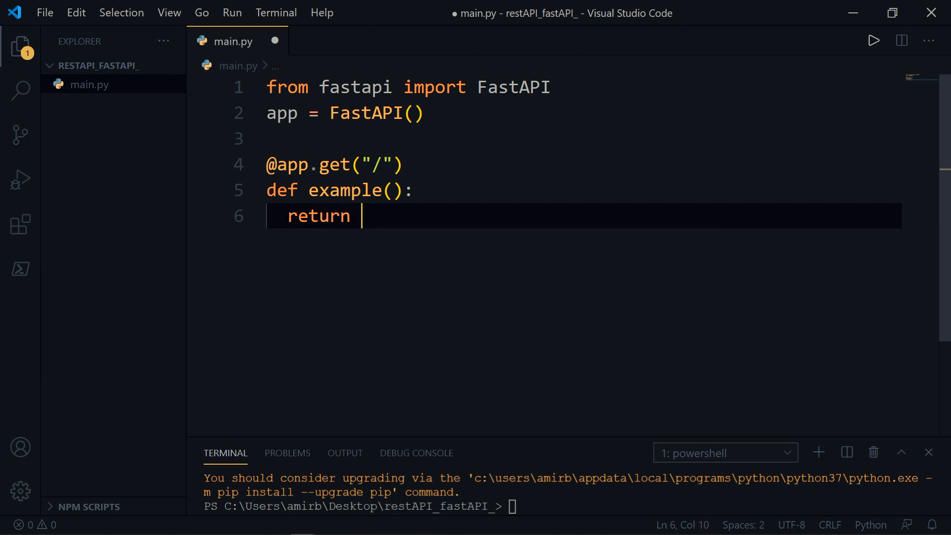
type("{}")
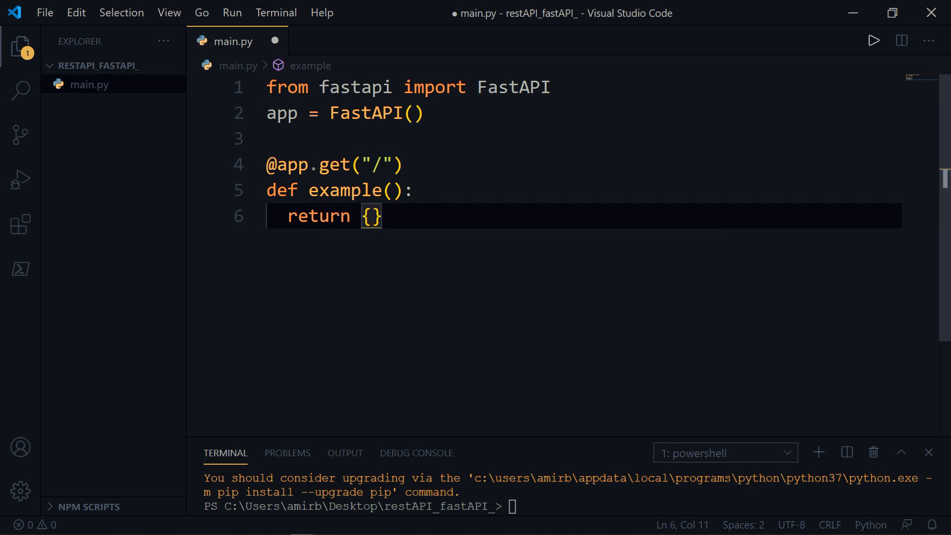
type("\"\"")
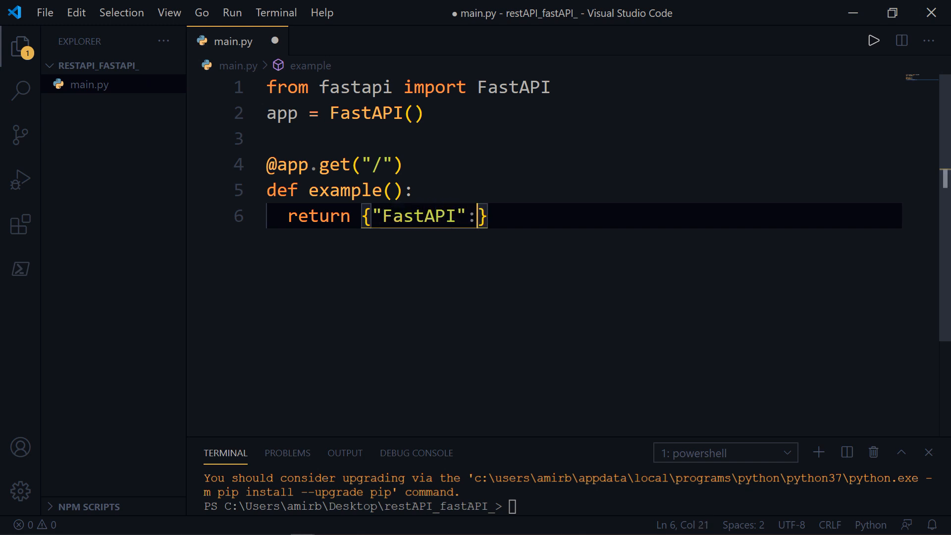
type("\"\"")
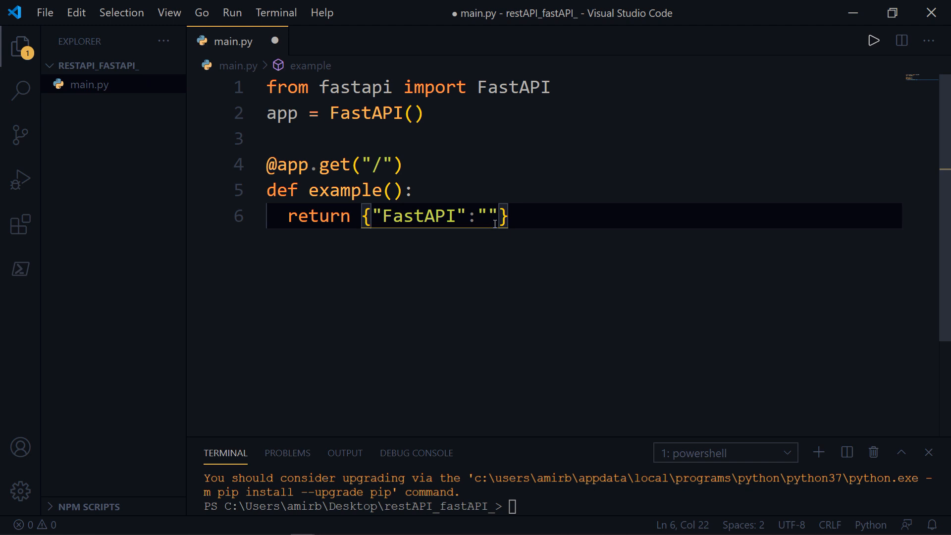
type("modern")
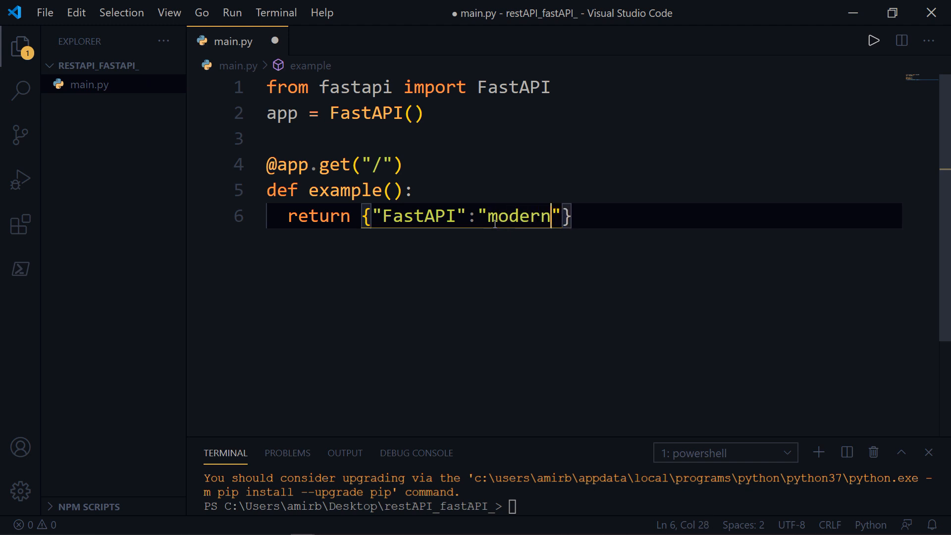
type("web framework!")
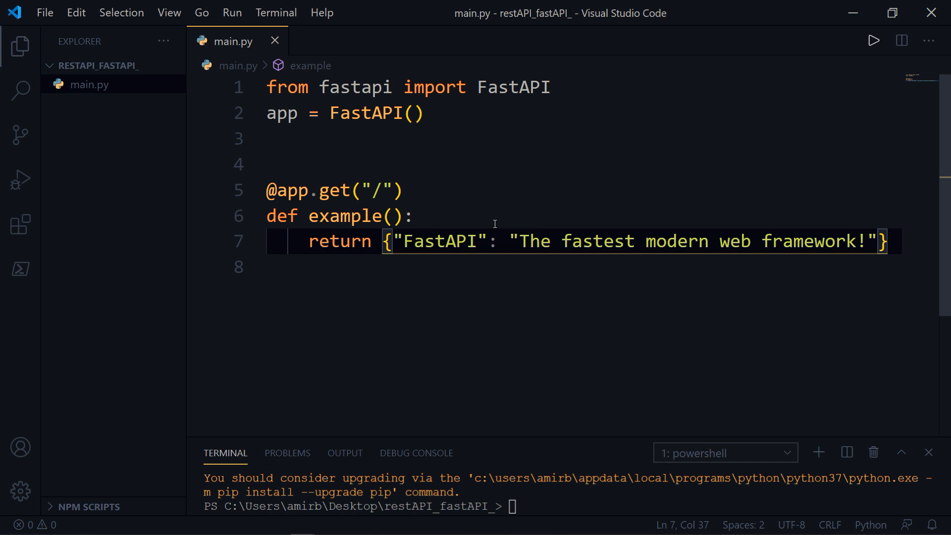
left_click(646, 241)
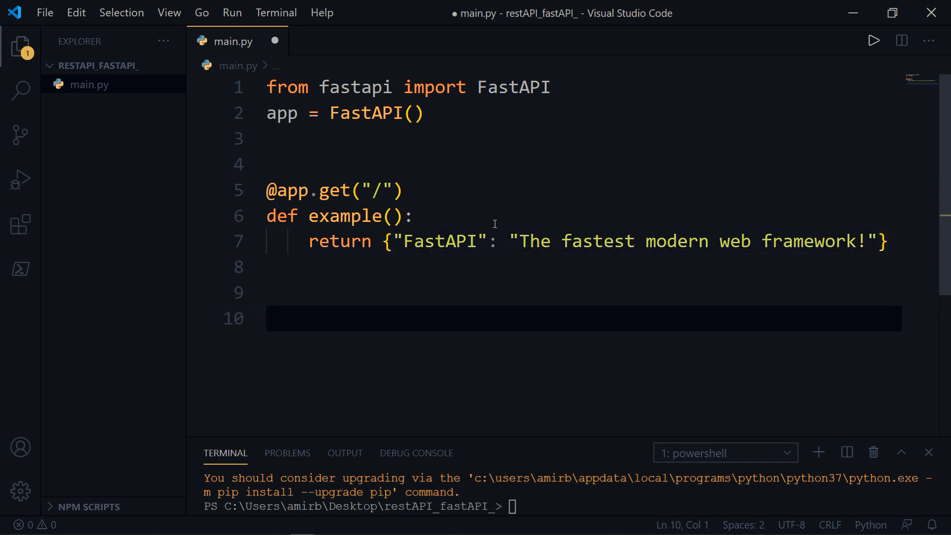
- Add an if __name__ == "__main__": block running uvicorn.run("main:app") and save main.py
type("if")
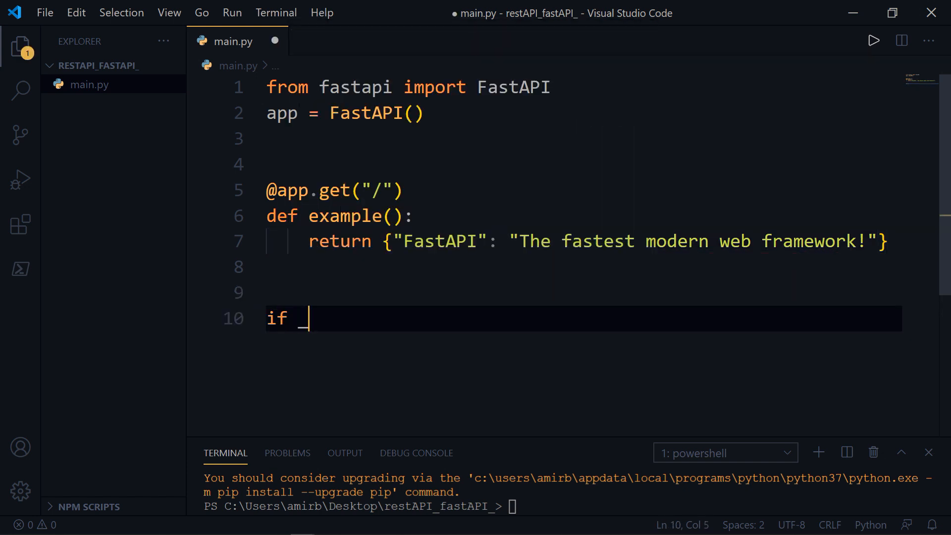
type("__name__ == \"_")
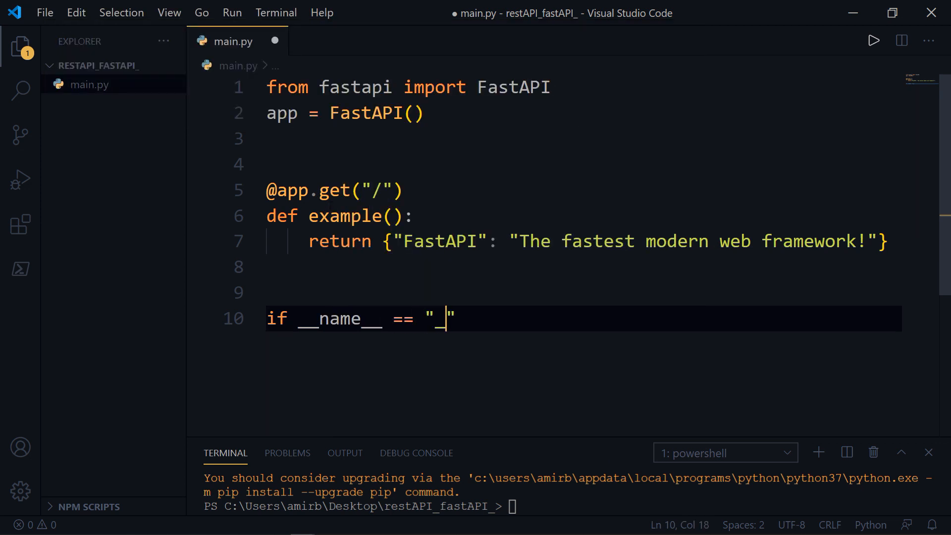
type("_main__\":")
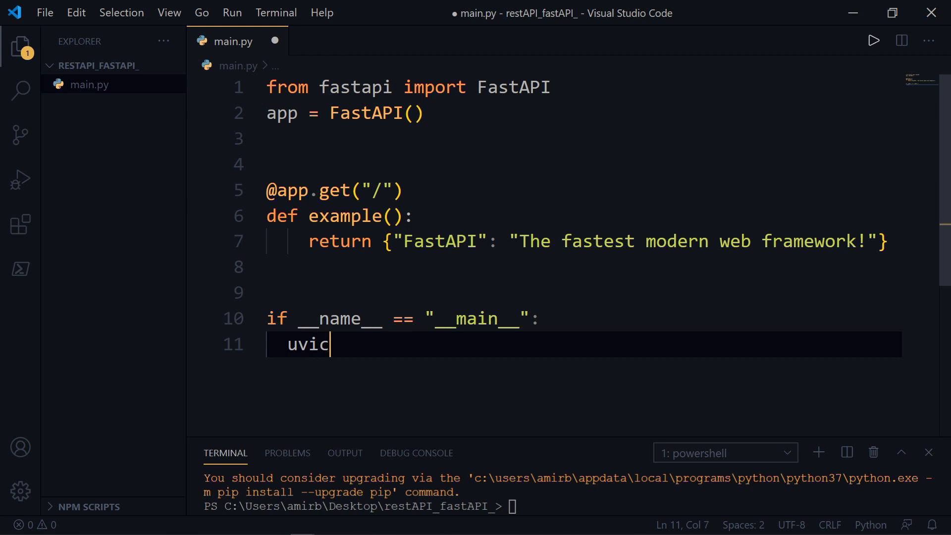
type("orn.run(")
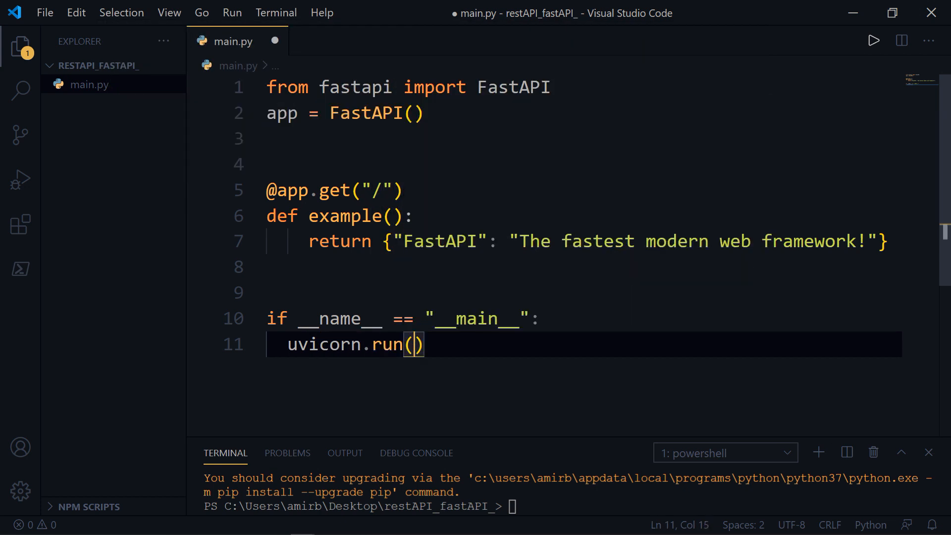
type("\"main\"")
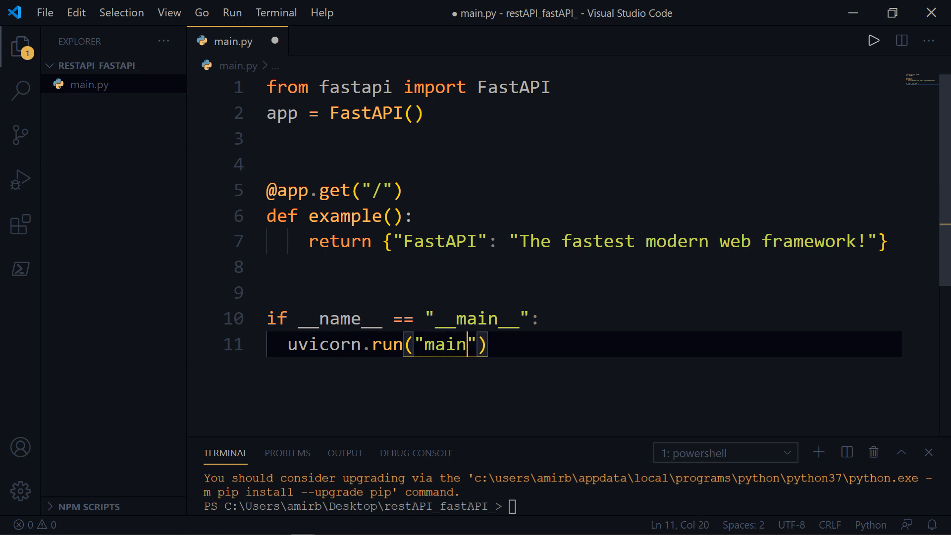
type(":app")
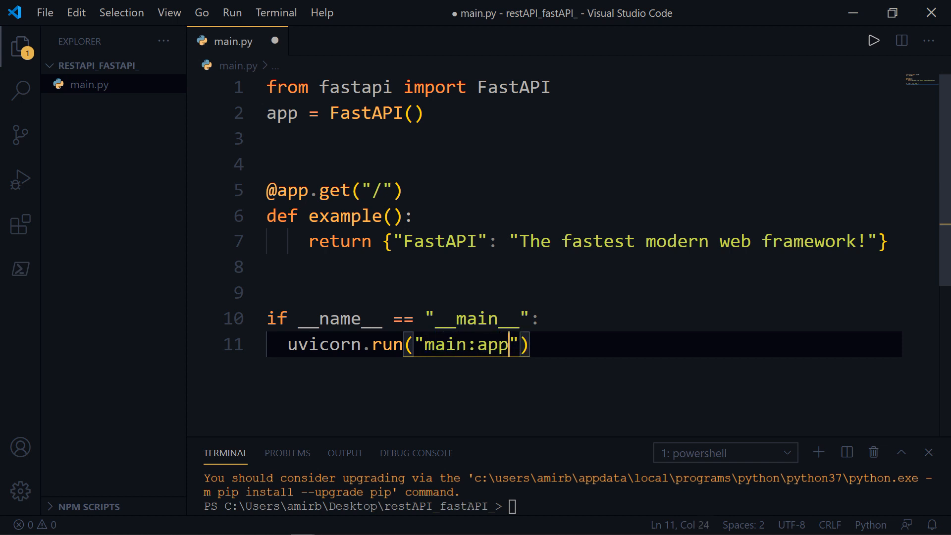
key("ctrl+s")
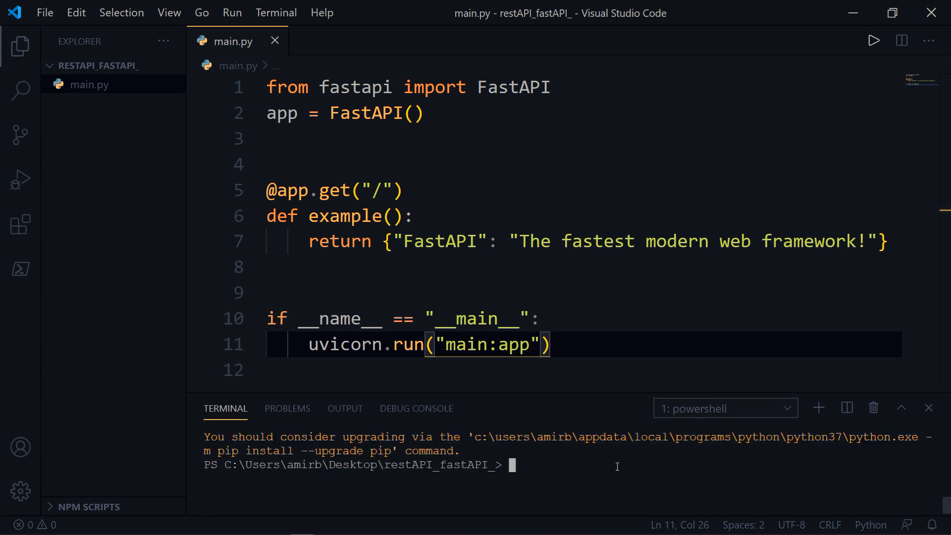
- Start the server with uvicorn main:app --reload, hide the Explorer and enlarge the terminal
type("uvicorn")
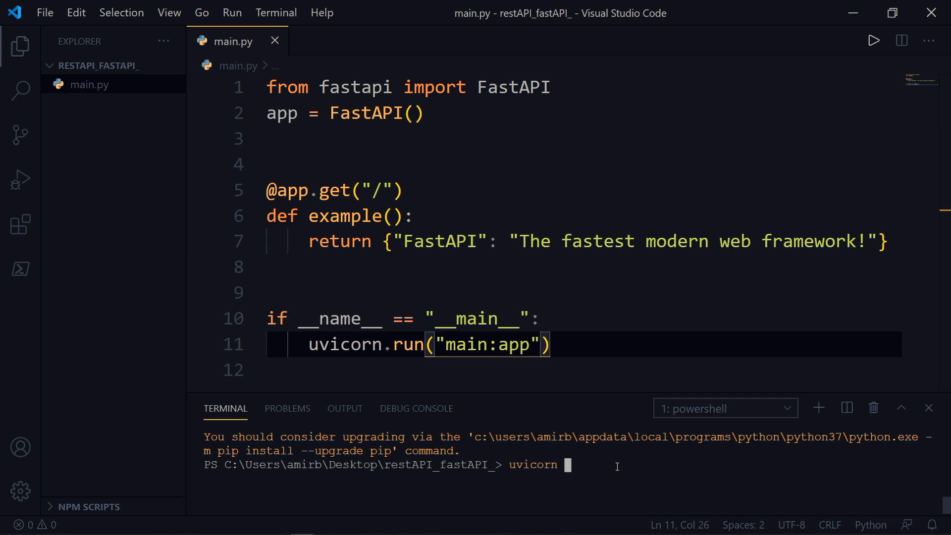
type("main:app --reload")
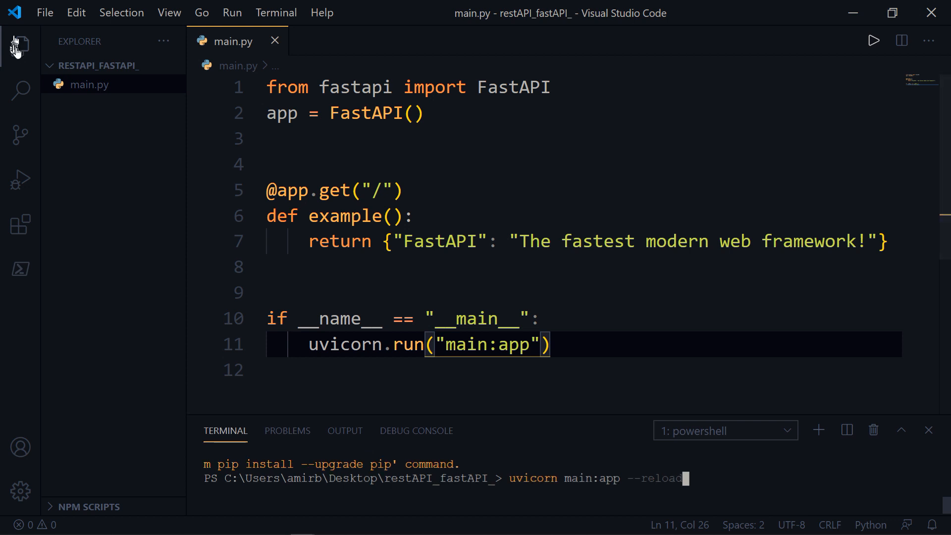
left_click(20, 46)
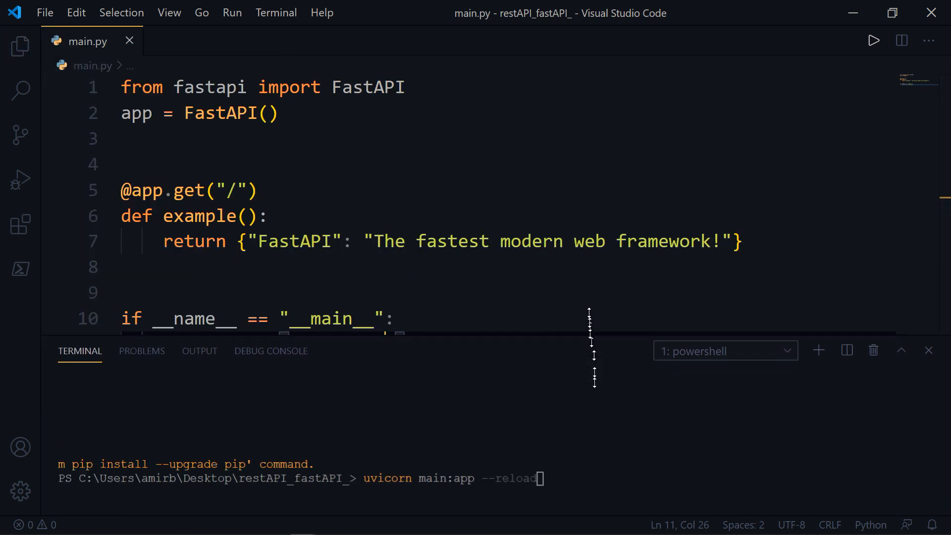
left_click_drag(591, 340, 619, 289)
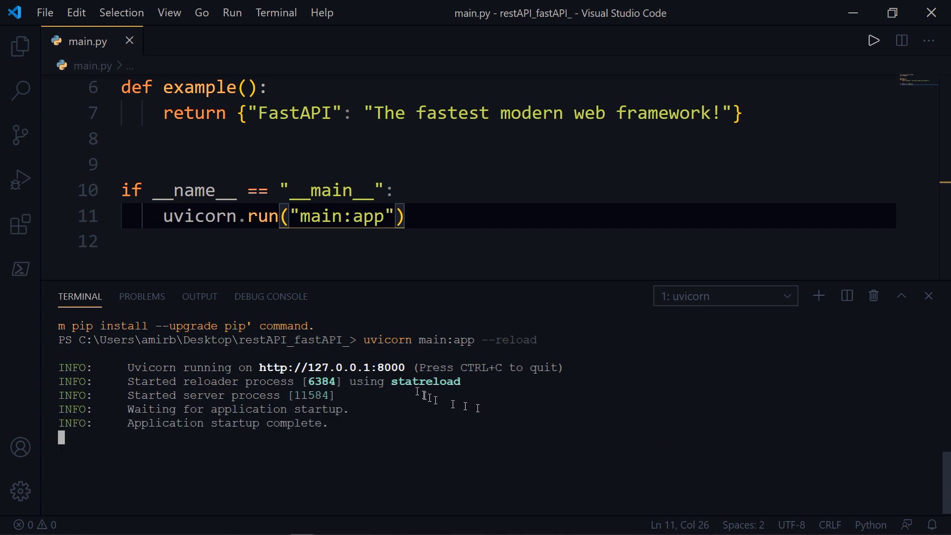
mouse_move(410, 373)
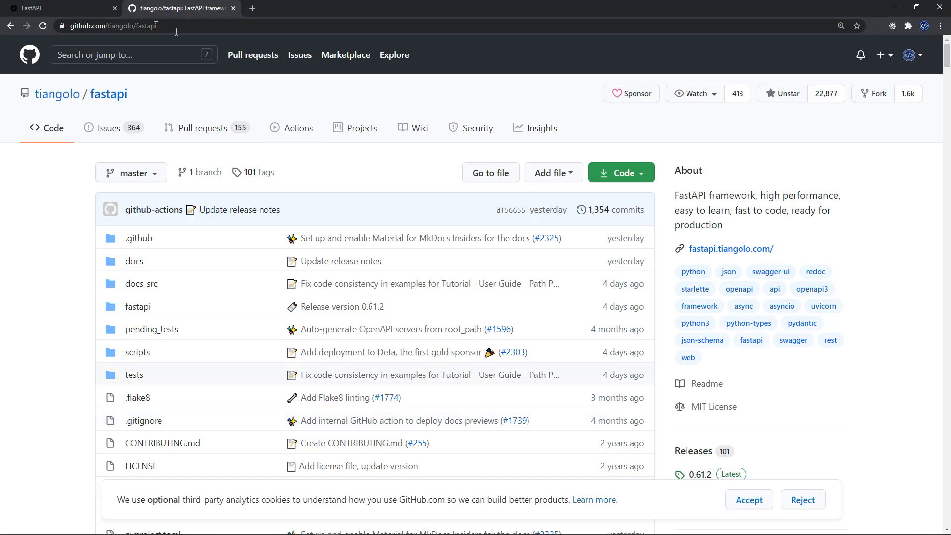
- Load 127.0.0.1:8000 in a new Chrome tab to view the root JSON response
left_click(370, 8)
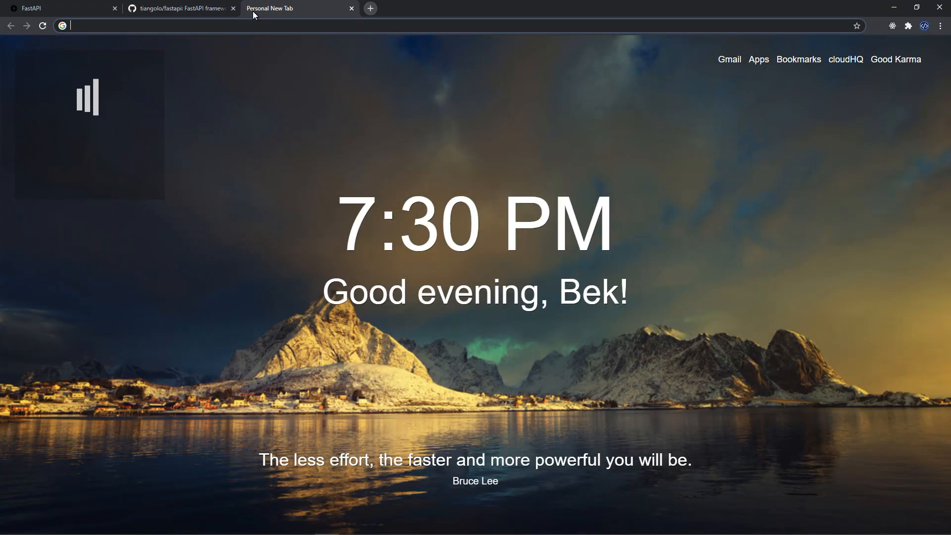
type("127.0.0.1:8000")
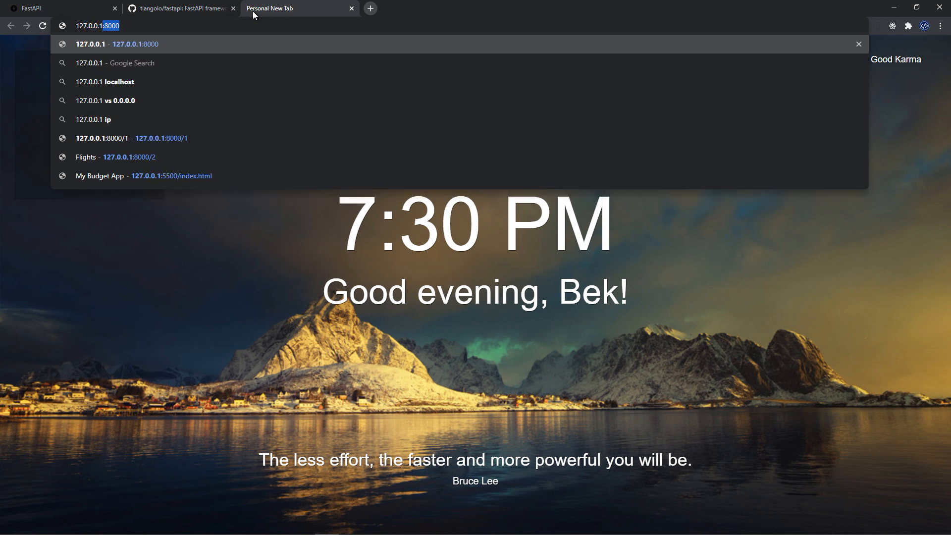
type("80")
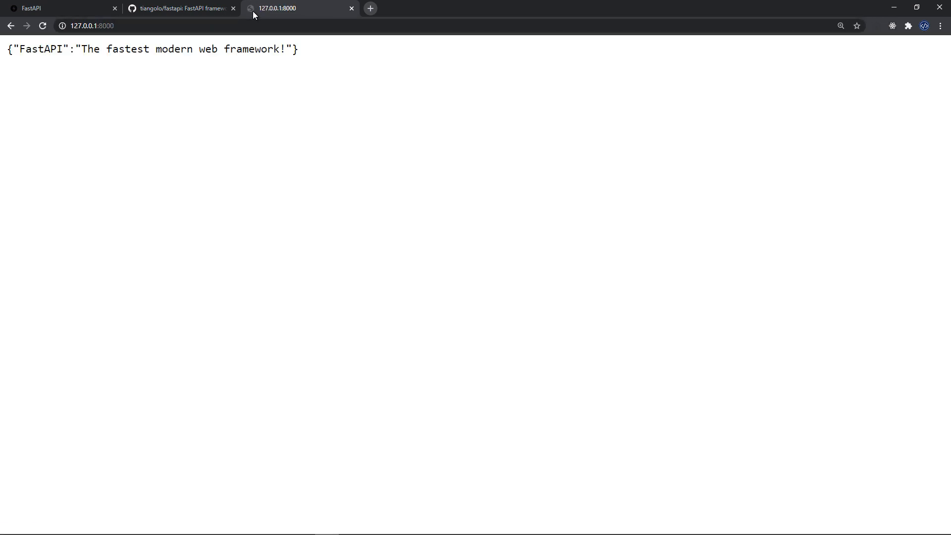
mouse_move(97, 74)
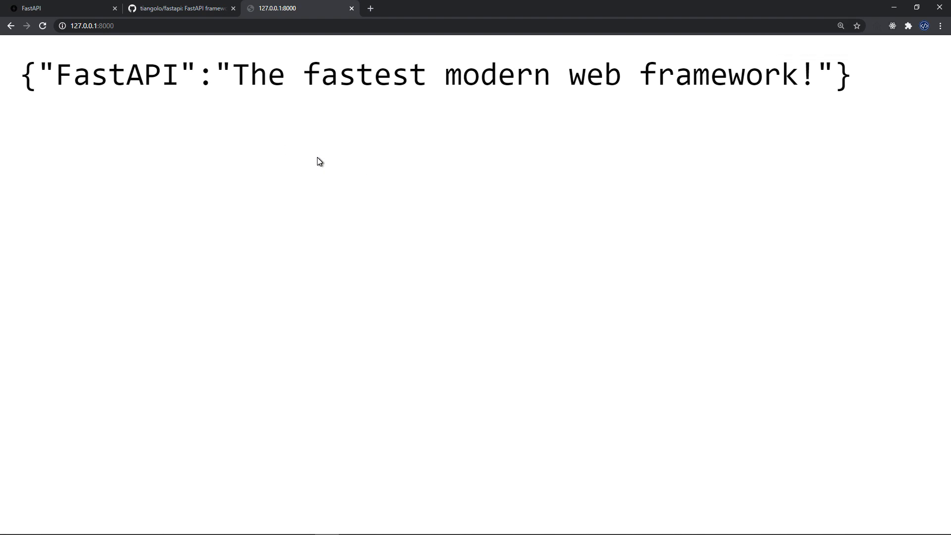
mouse_move(417, 141)
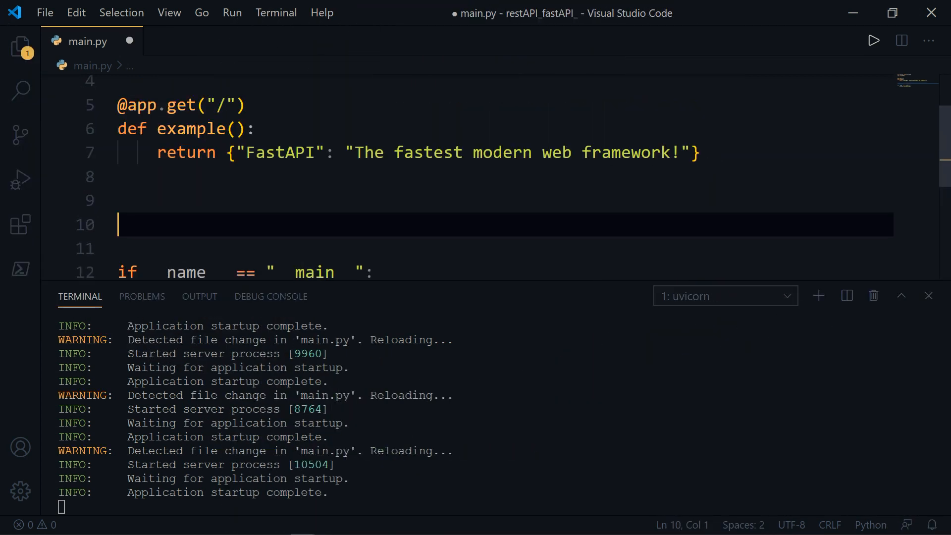
type("@")
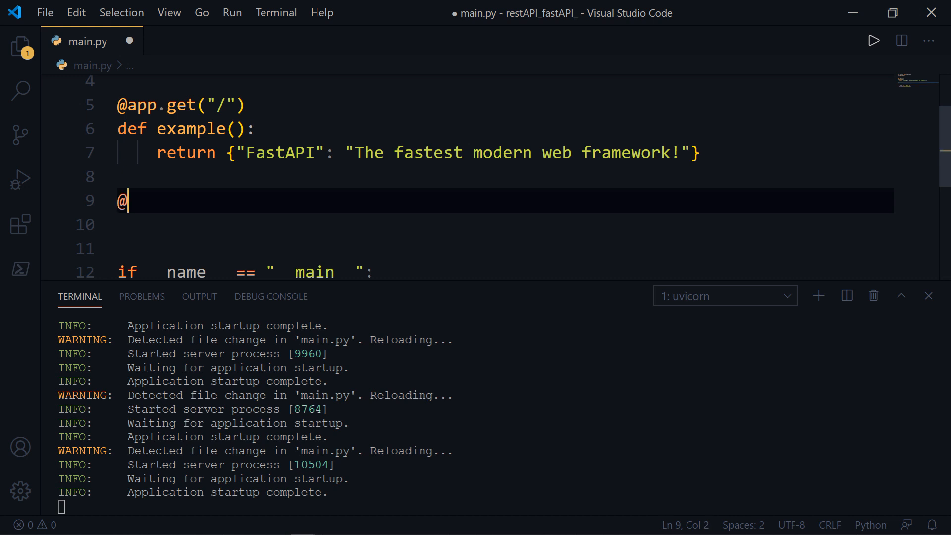
type("app.get(\"")
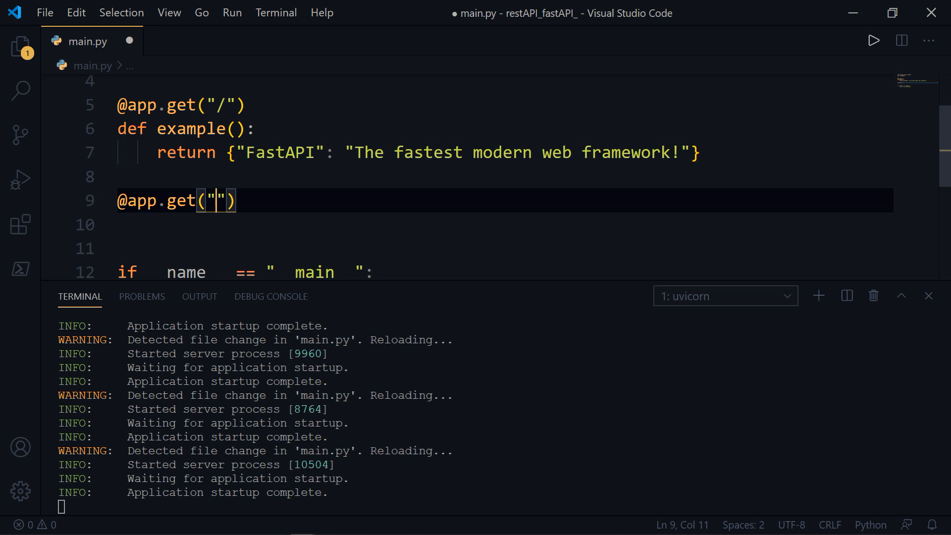
type("/")
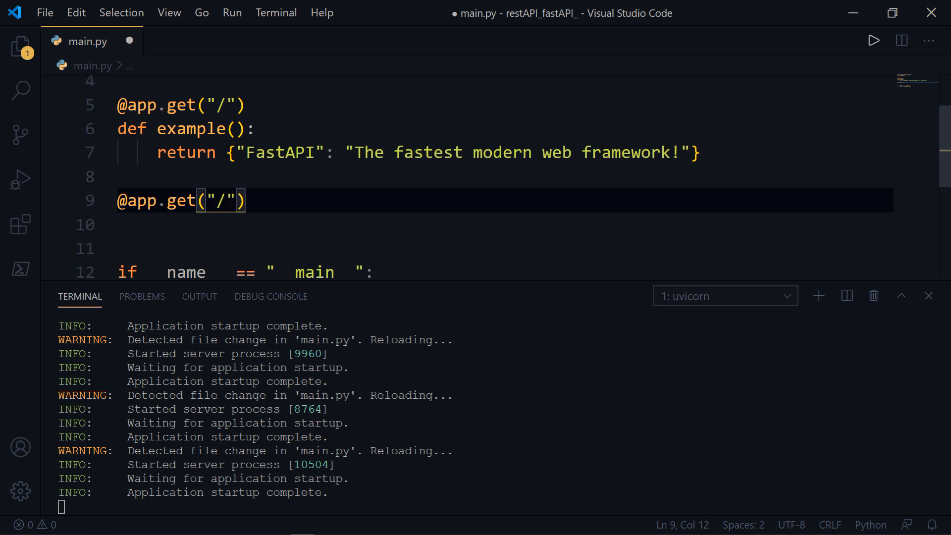
type("greetings")
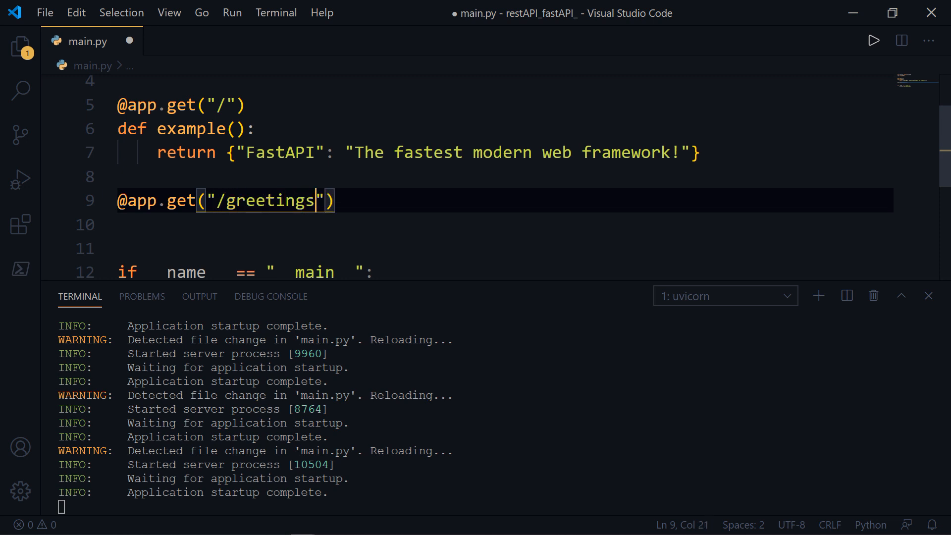
- Define greeting() returning {"Hello to my new REST API!"}
type("def")
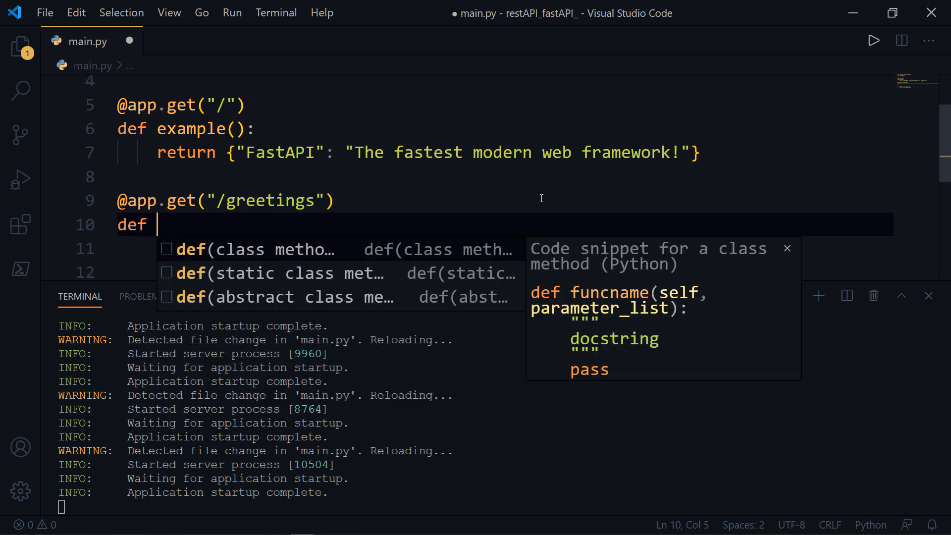
type("greeting():")
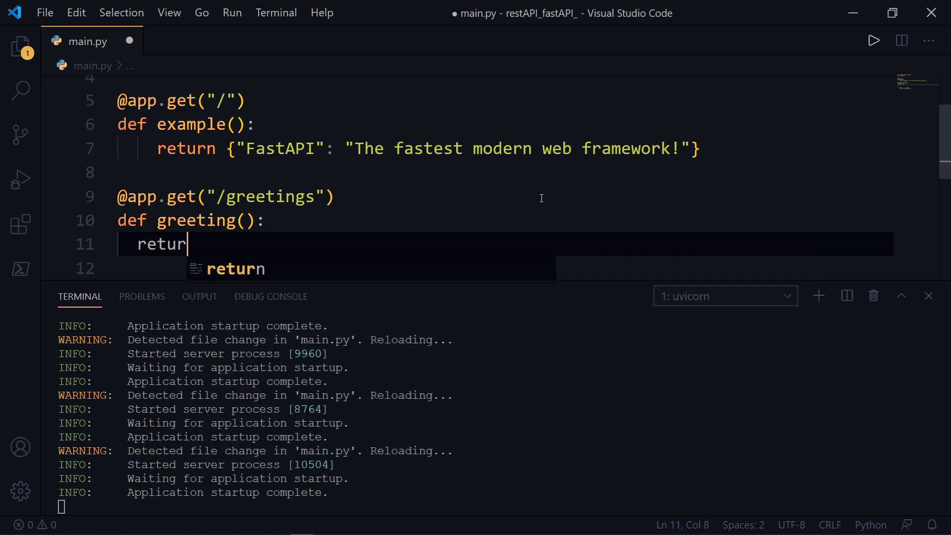
type("n {")
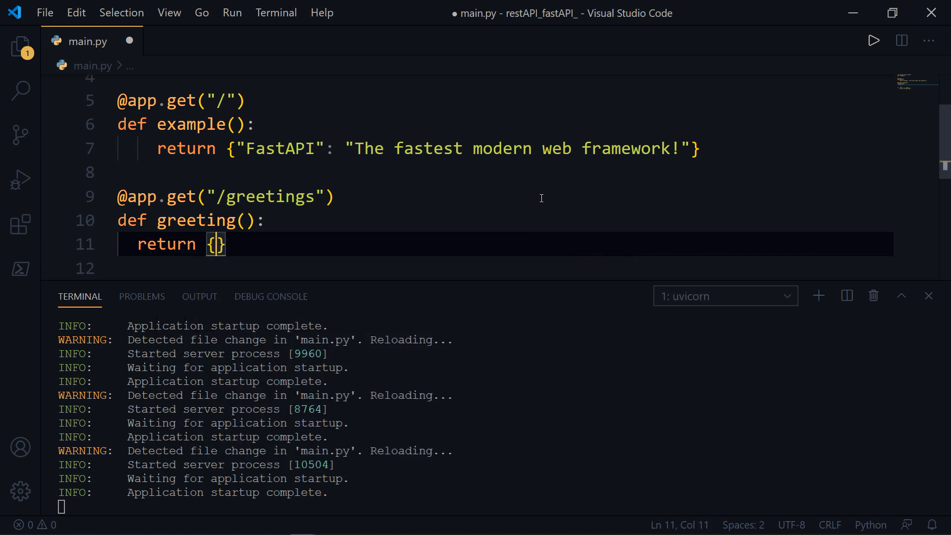
type("\"Hello to m\"")
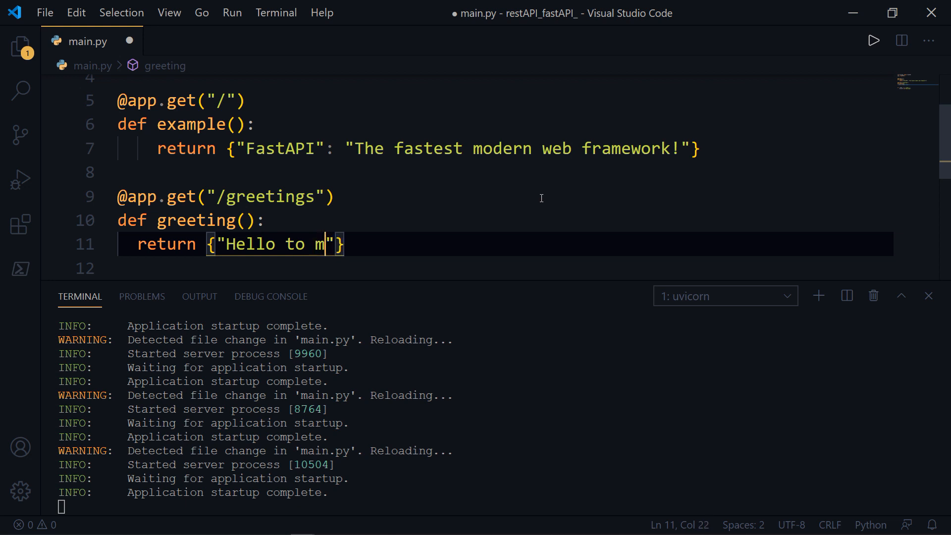
type("y new")
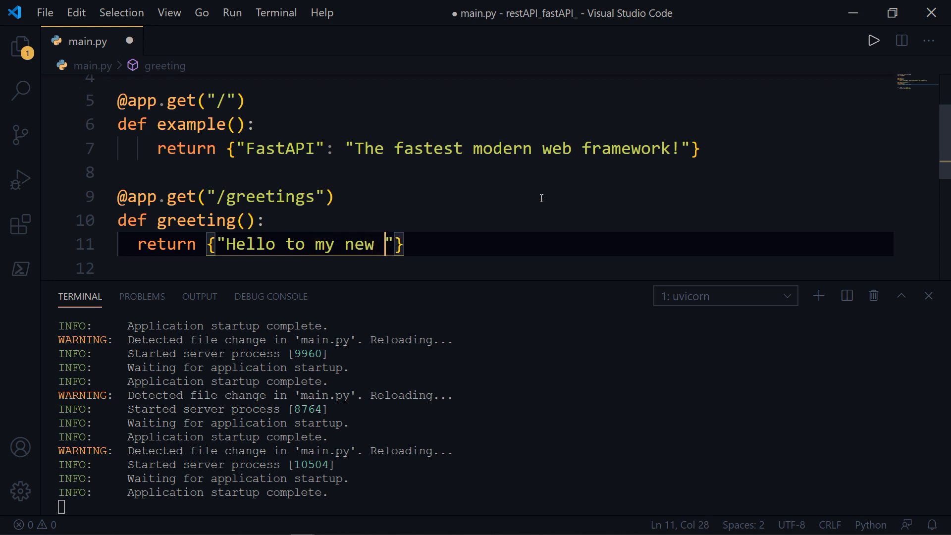
type("REST API!")
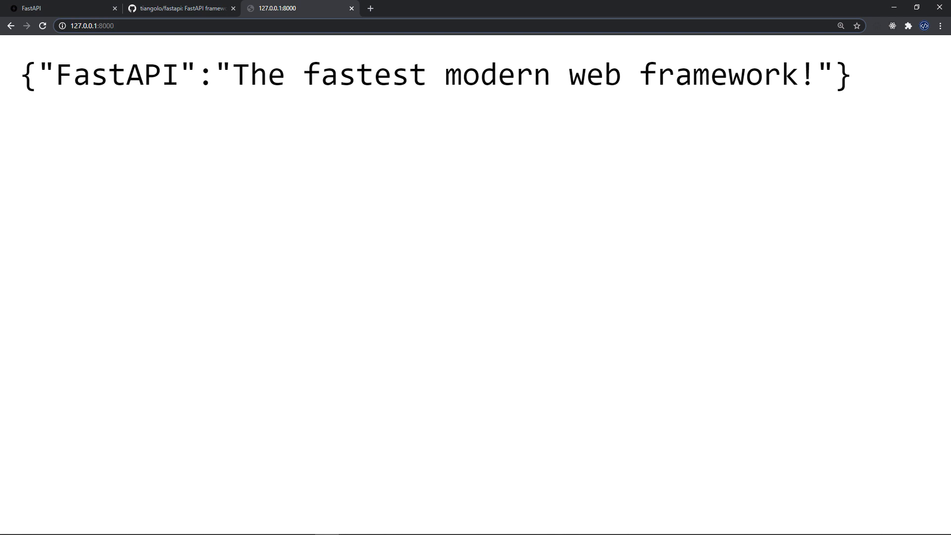
- Open the Swagger UI at 127.0.0.1:8000/docs in Chrome
left_click(42, 25)
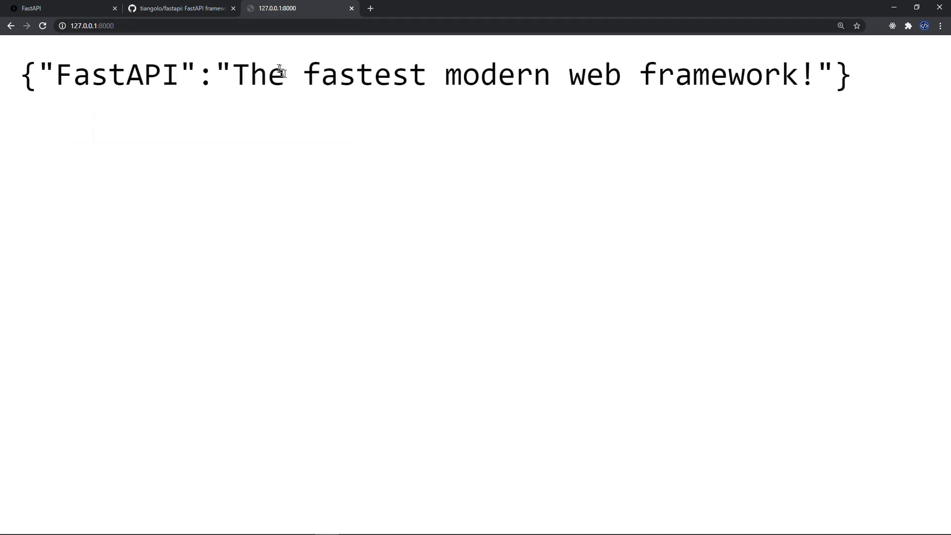
left_click(91, 25)
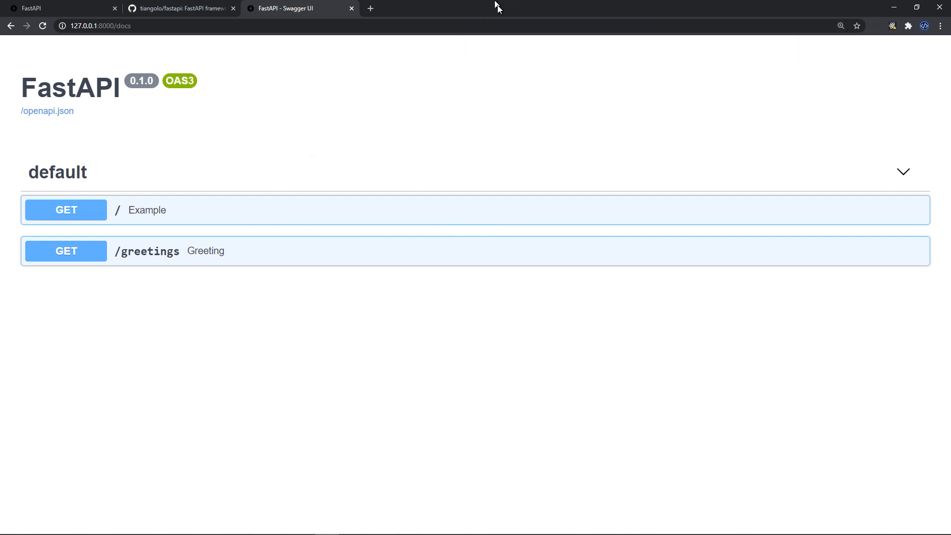
- Expand GET / and GET /greetings to review their empty parameters and 200 responses
left_click(66, 209)
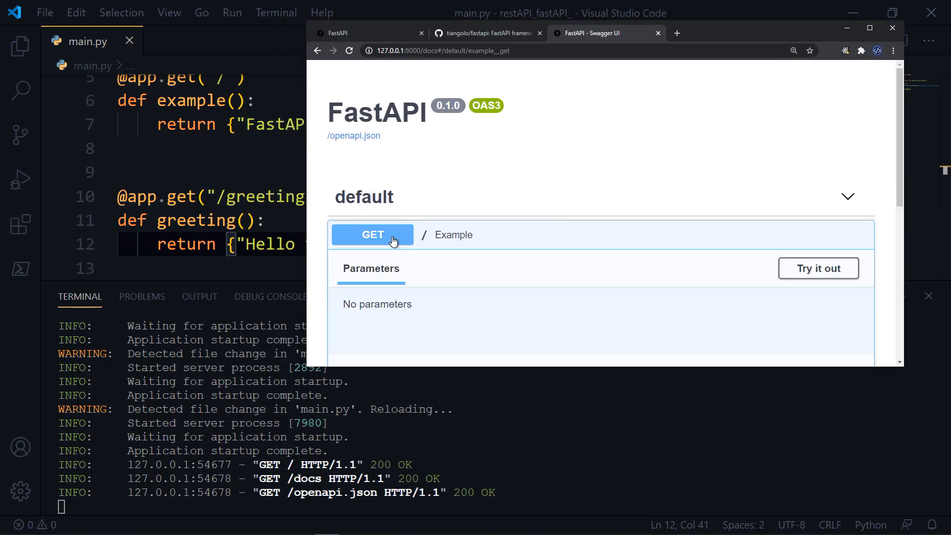
scroll("down", 3)
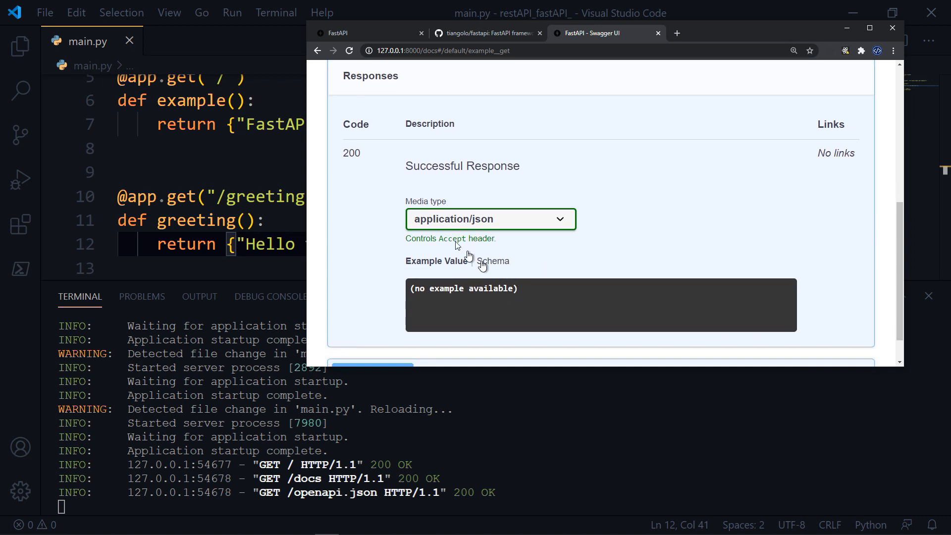
mouse_move(542, 237)
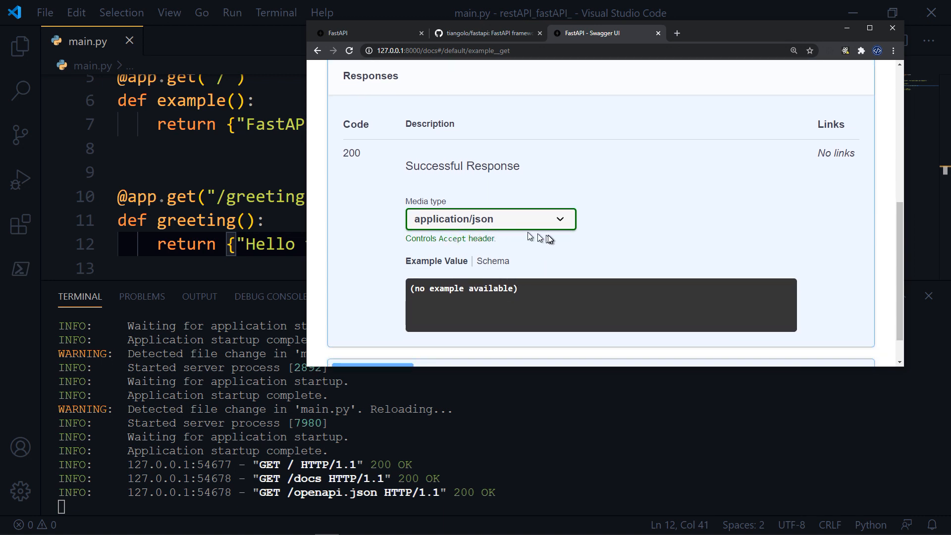
mouse_move(600, 290)
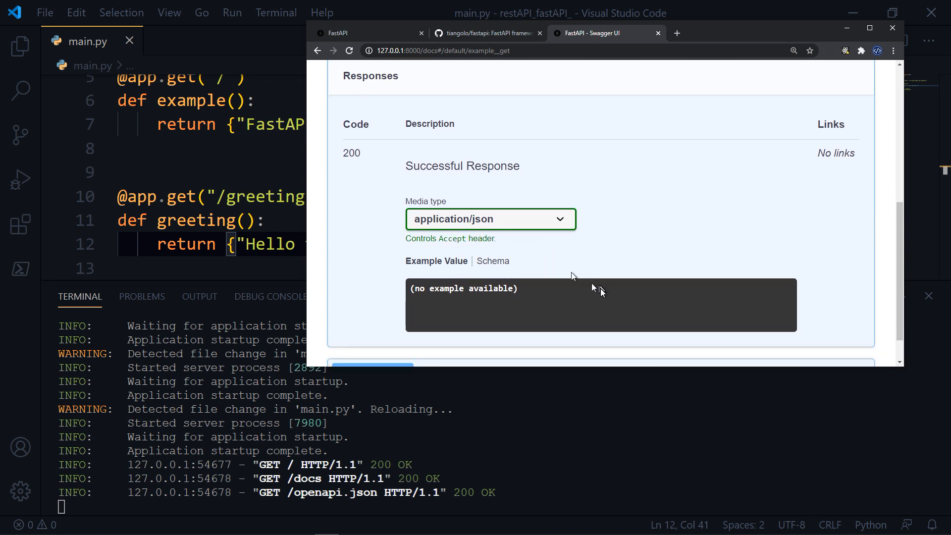
scroll("down", 3)
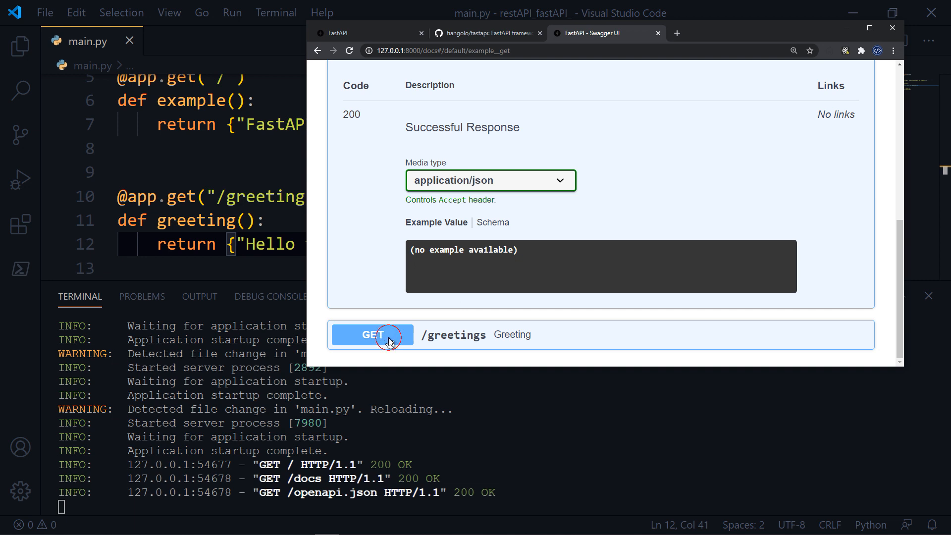
left_click(373, 334)
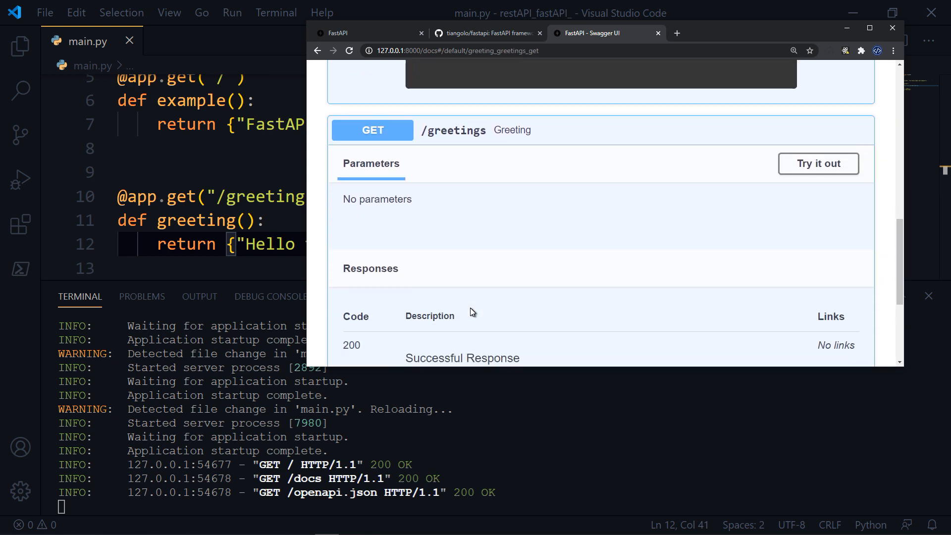
scroll("down", 3)
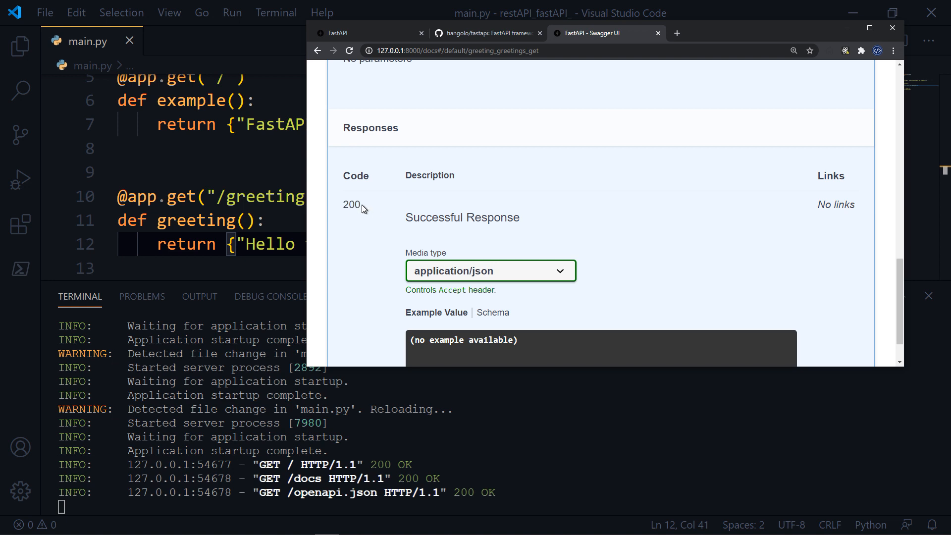
mouse_move(543, 238)
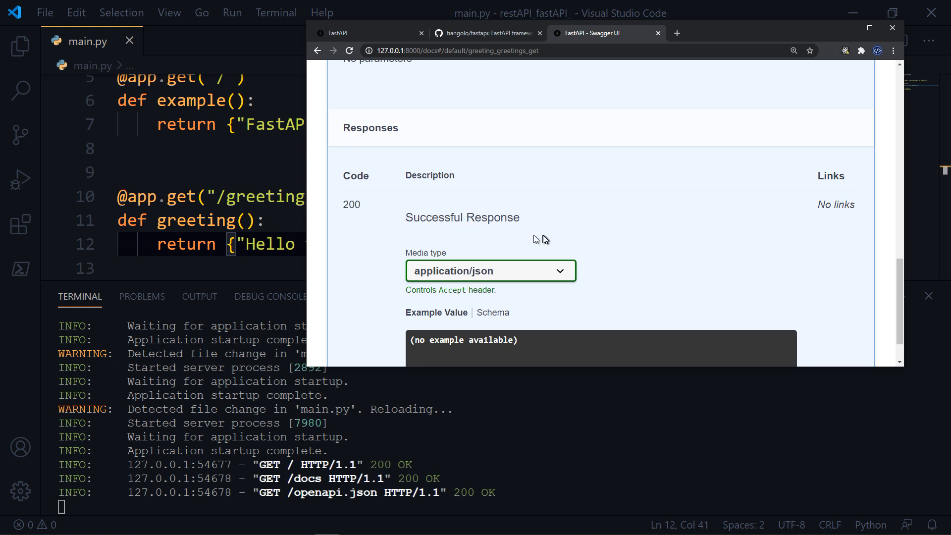
mouse_move(604, 239)
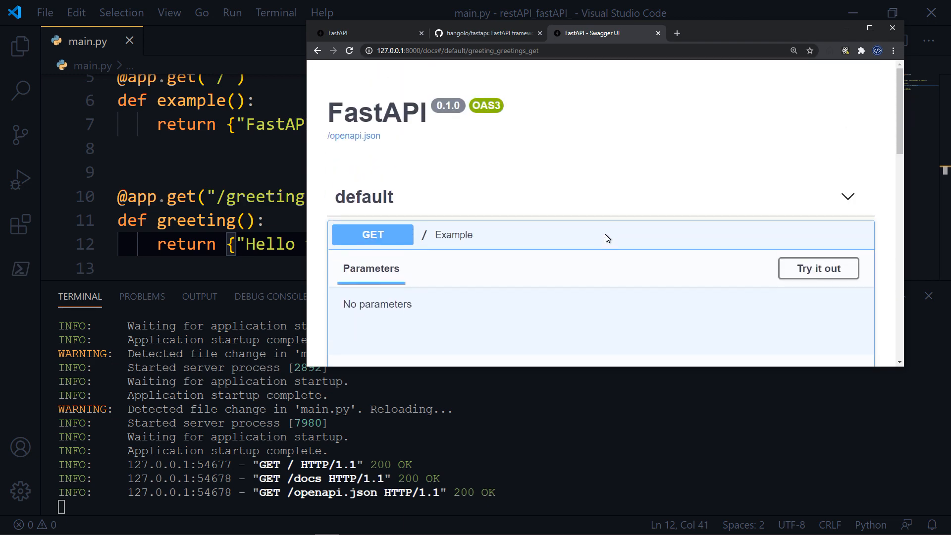
left_click(452, 51)
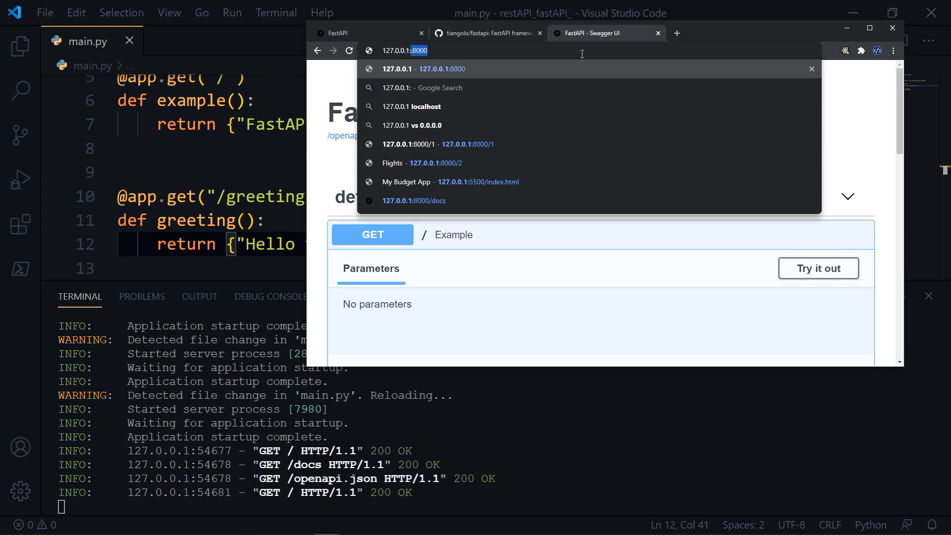
- Load 127.0.0.1:8000/greetings to see the 'Hello to my new REST API!' response
type("/greetings")
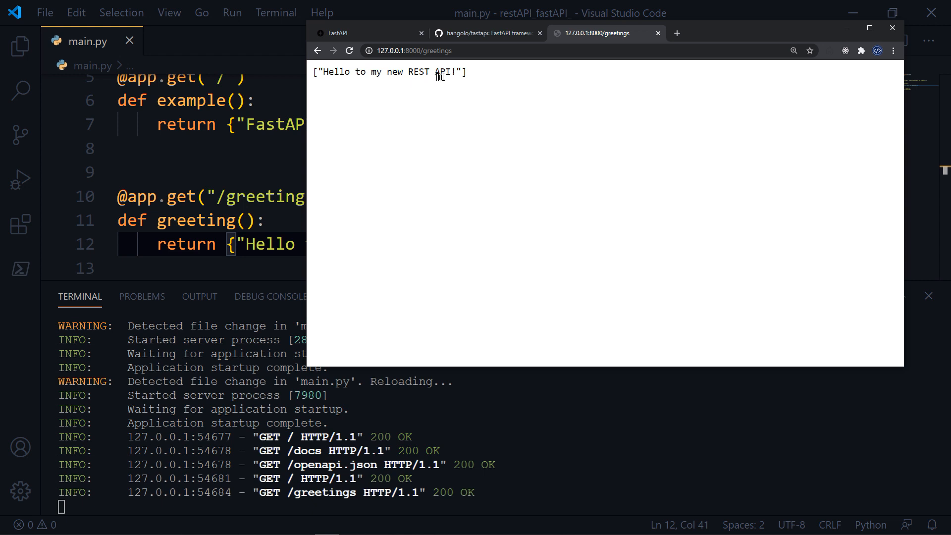
mouse_move(319, 116)
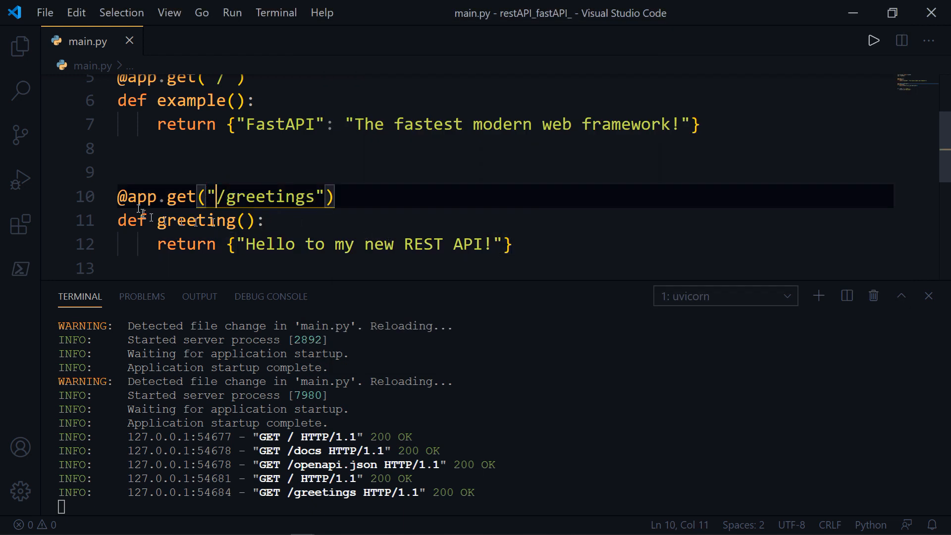
- Copy the greetings route into /names returning name1 Bek, name2 George, name3 Samuel
left_click_drag(118, 196, 511, 244)
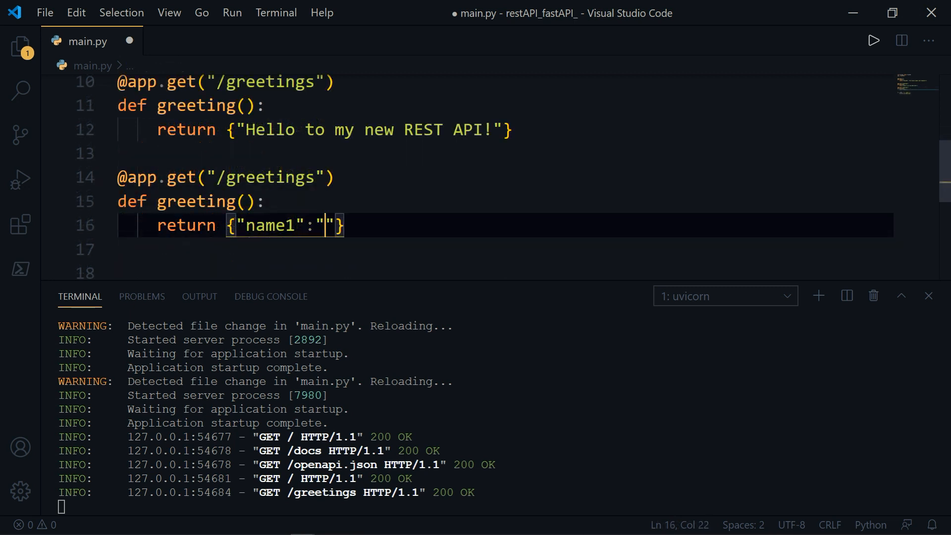
type("Bek")
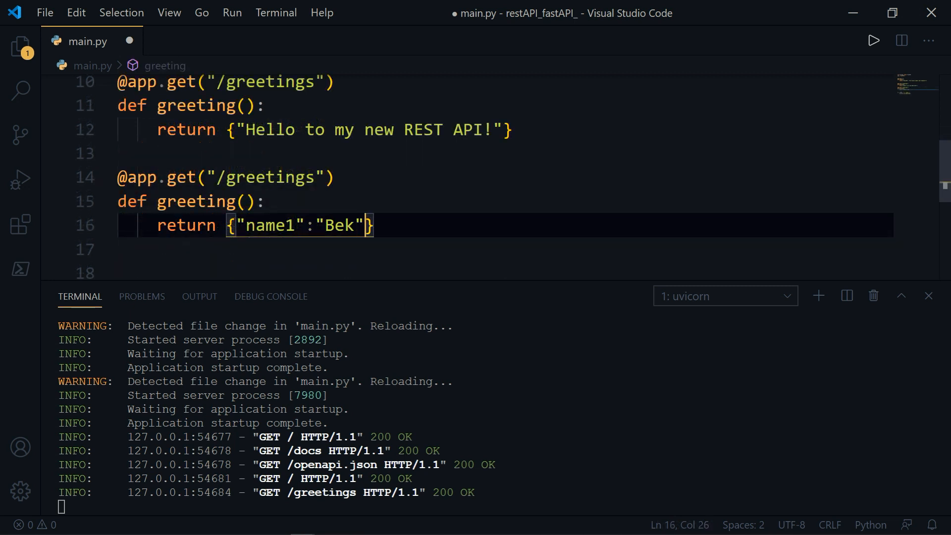
type(", \"name2\":\"G")
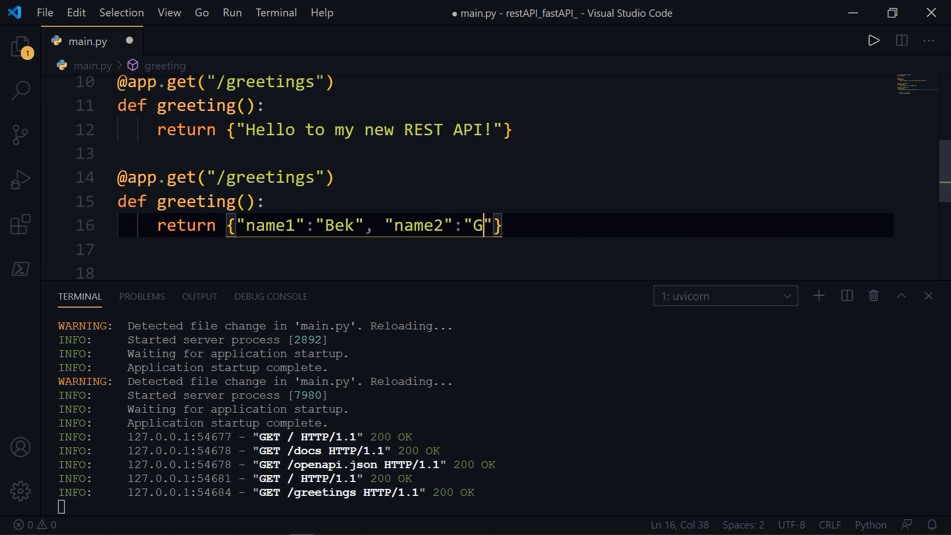
type("eorge\",")
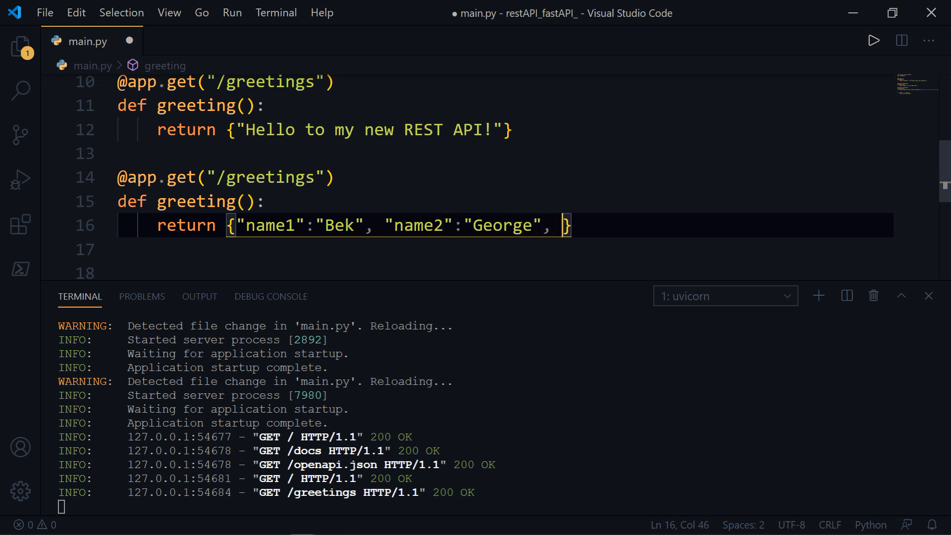
type("\"name3\"")
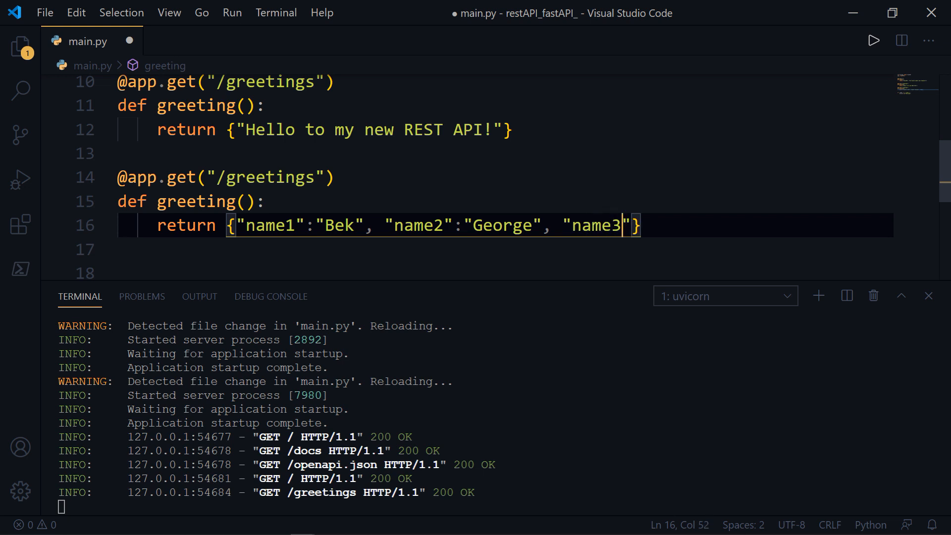
type(":\"\"")
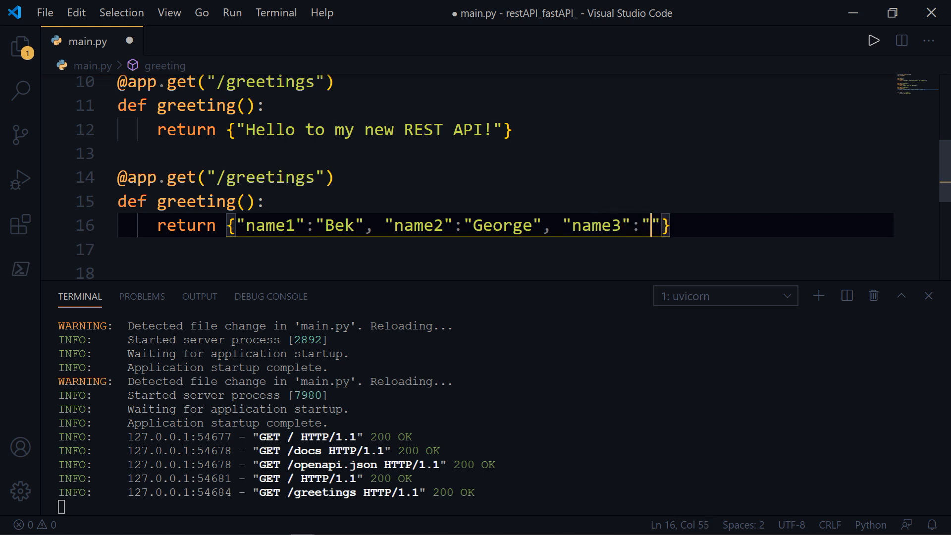
type("Samu")
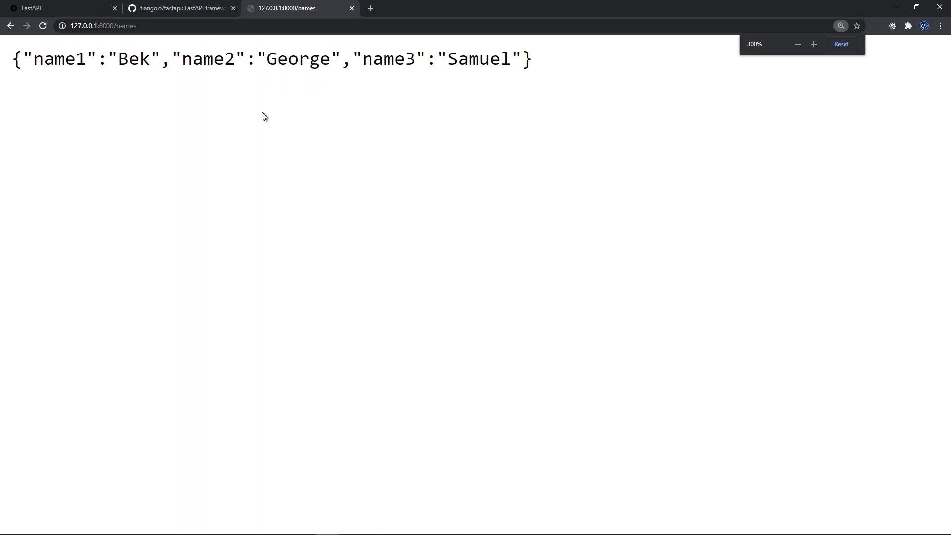
- Shrink Chrome to sit beside the editor and return to the FastAPI documentation tab
left_click(841, 44)
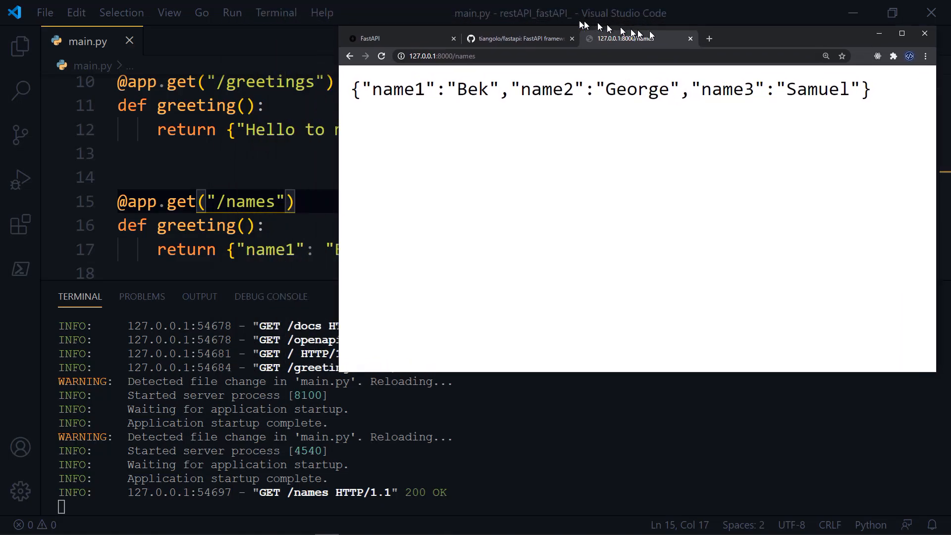
left_click(388, 40)
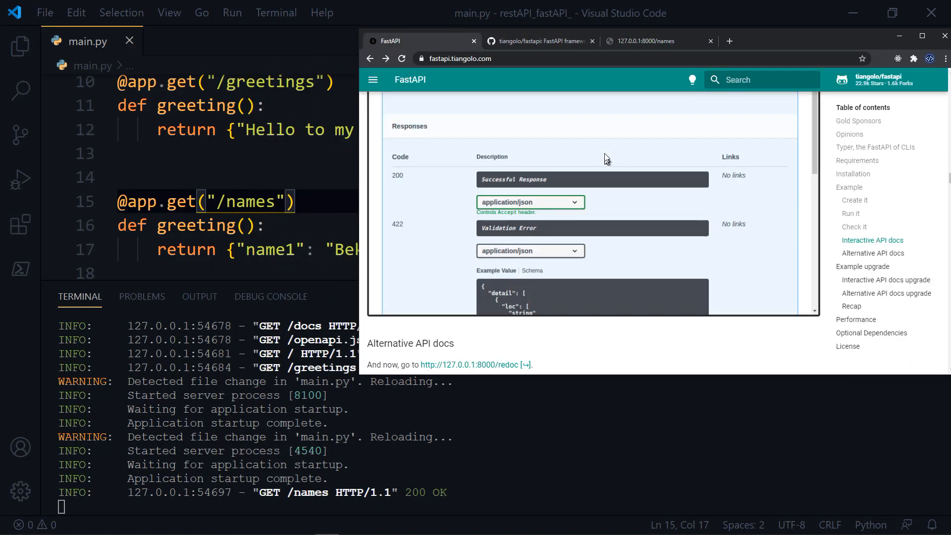